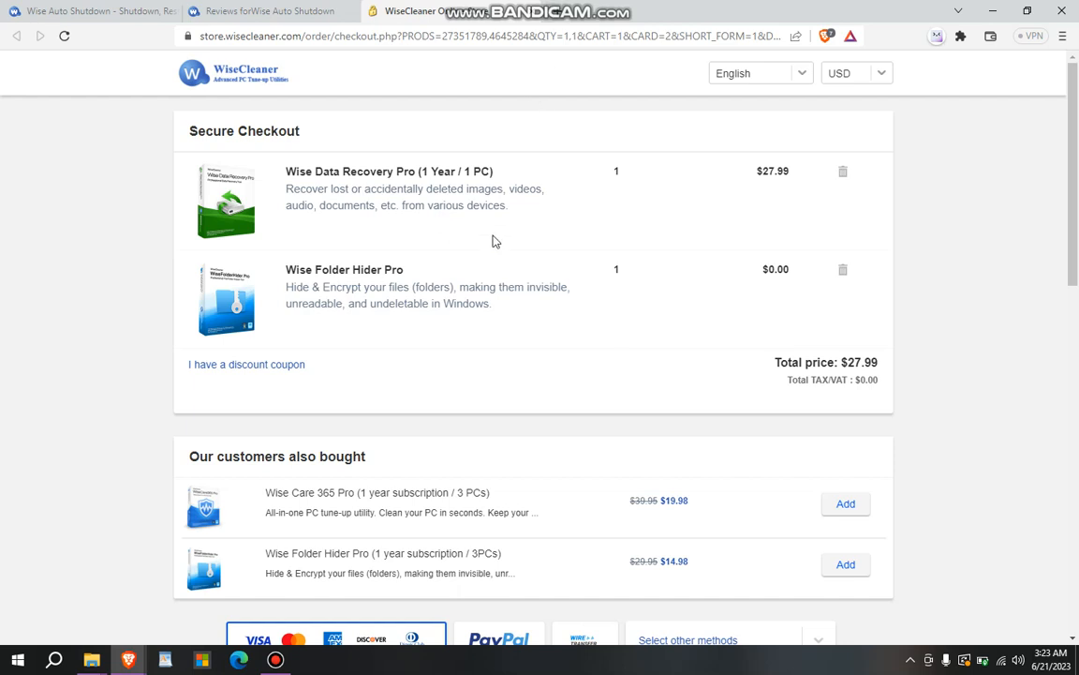
Step: Open the 'Wise Auto Shutdown - Shutdown' tab and scroll through its description and features
left_click(84, 11)
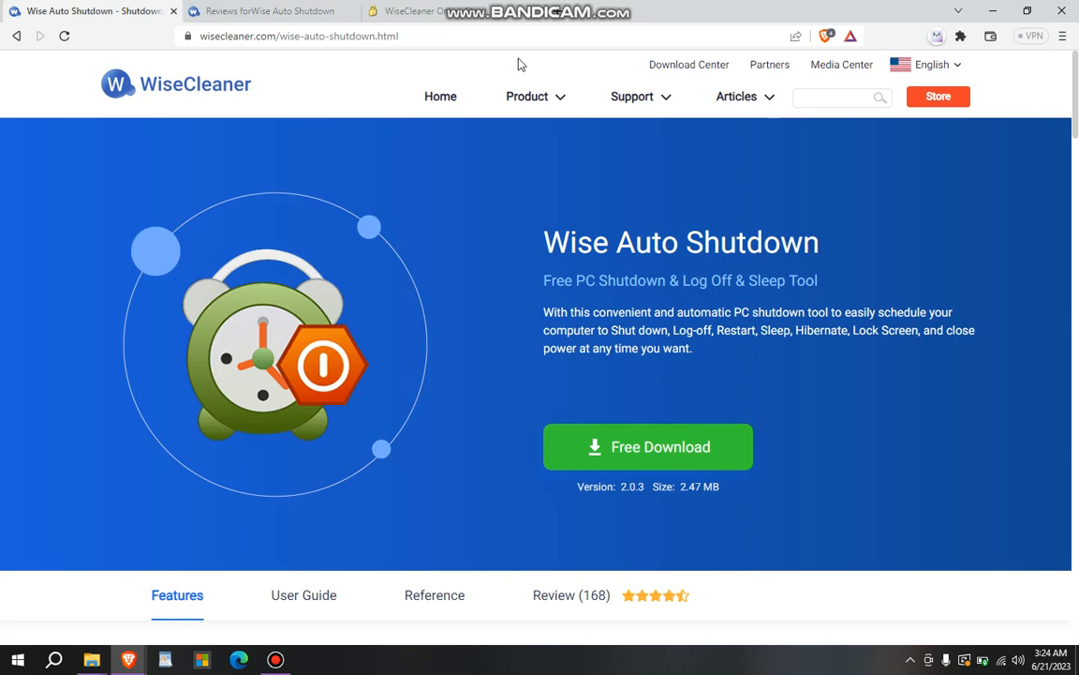
mouse_move(511, 436)
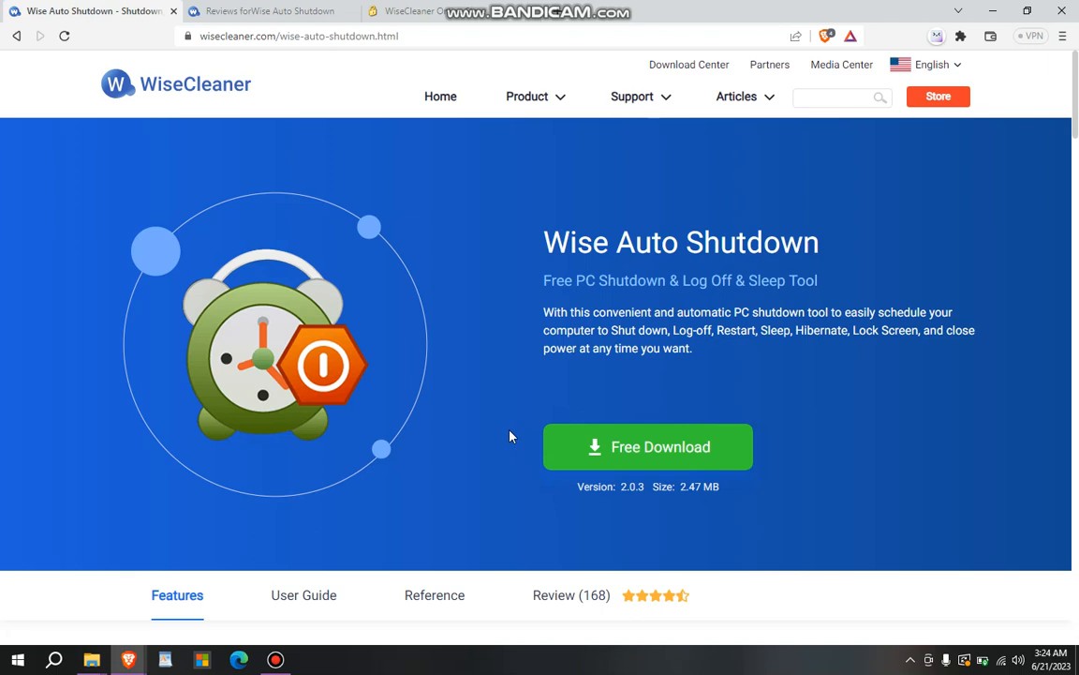
mouse_move(832, 328)
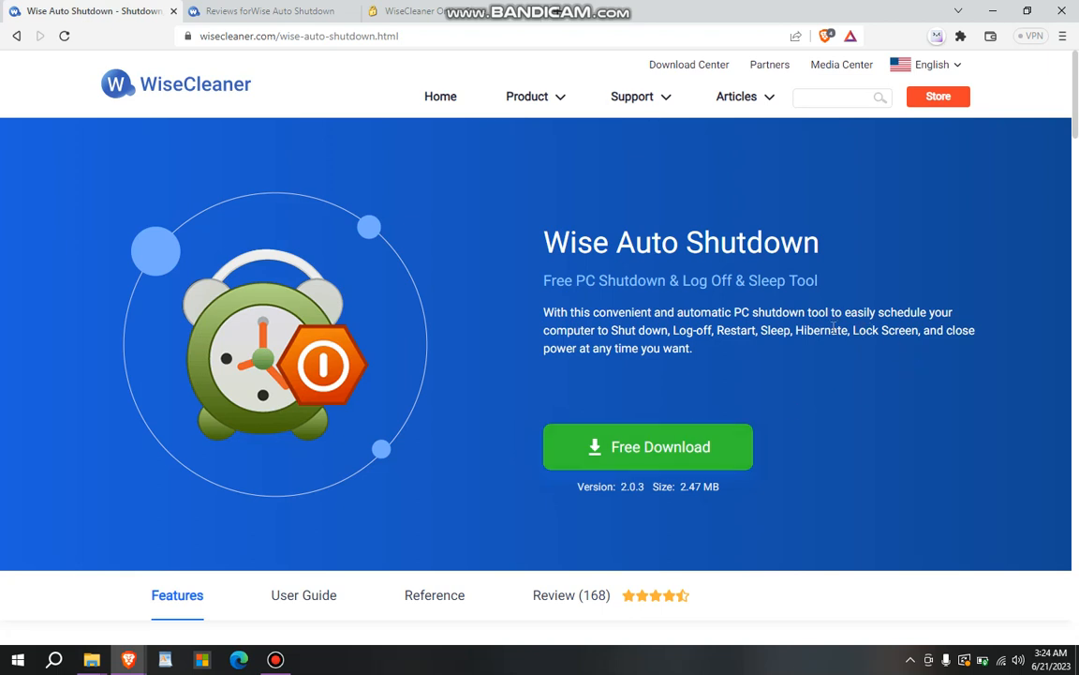
mouse_move(902, 312)
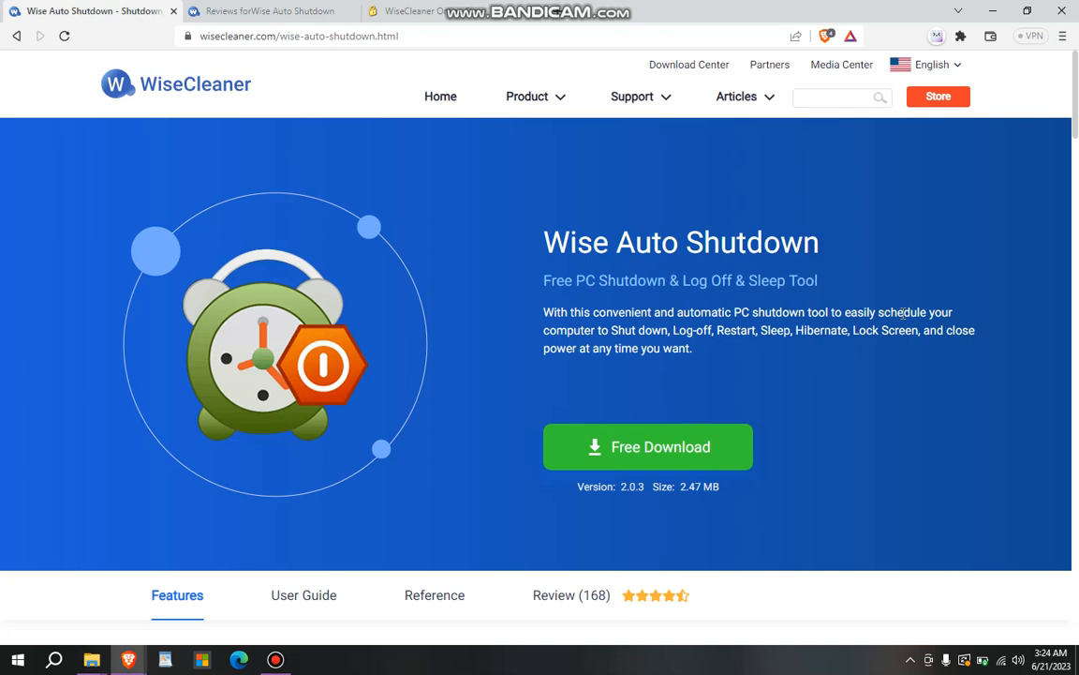
mouse_move(677, 343)
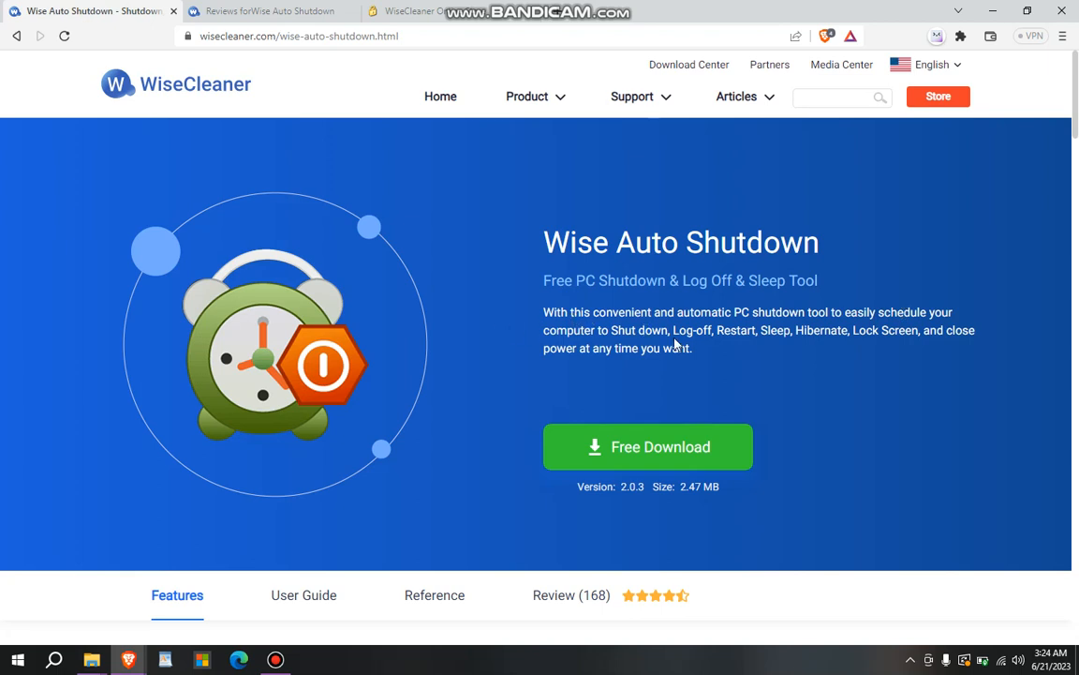
mouse_move(828, 326)
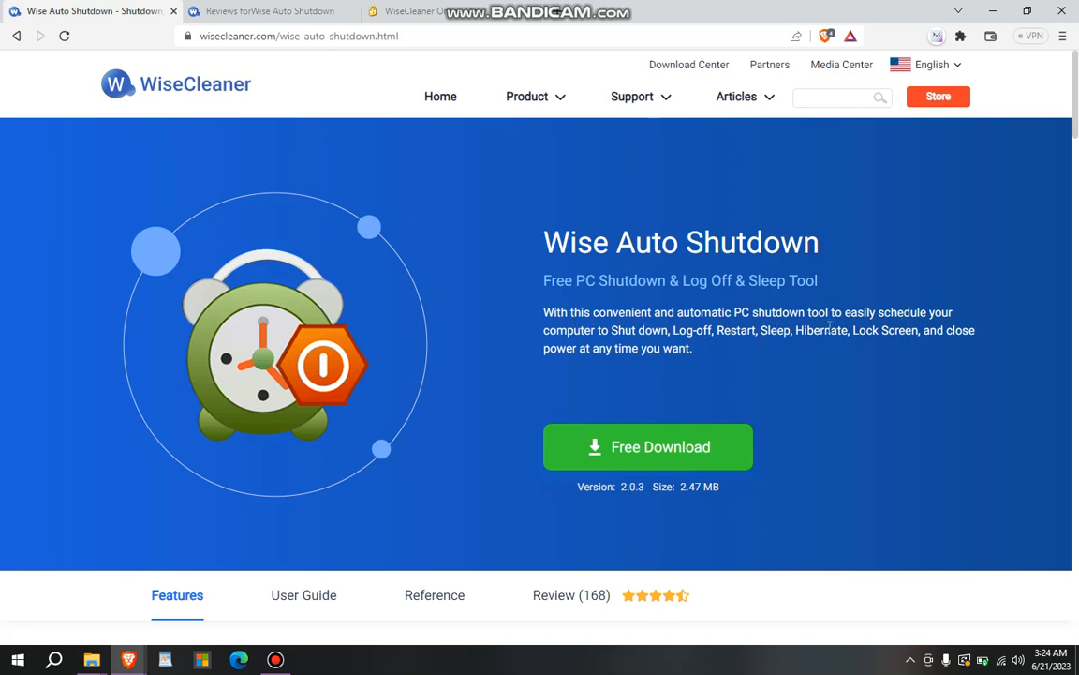
mouse_move(889, 344)
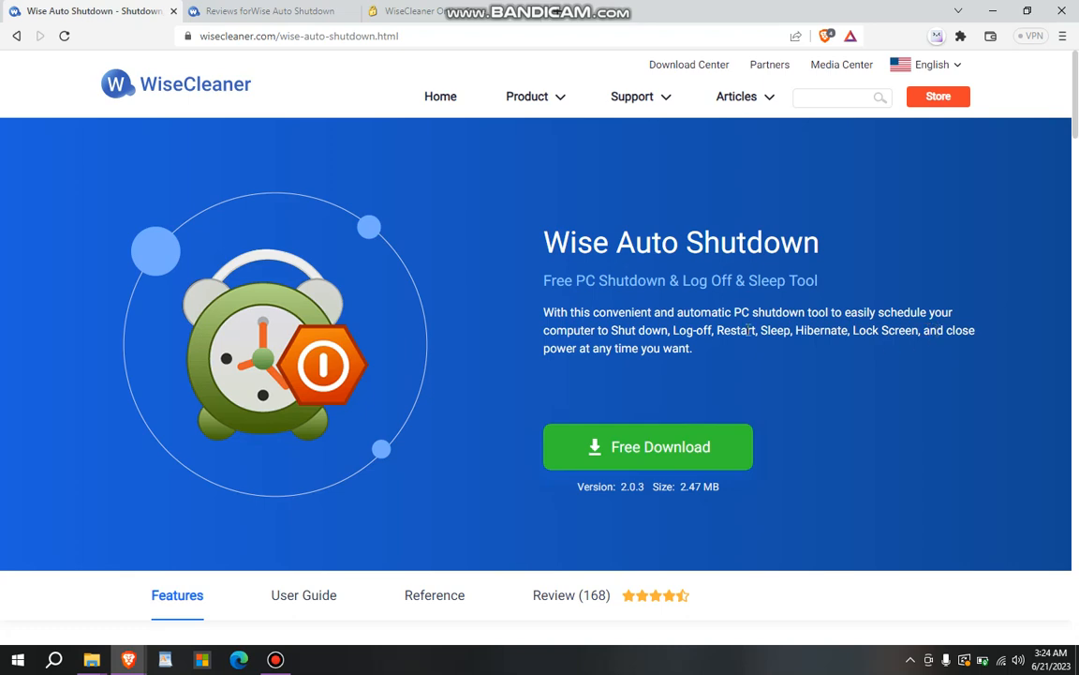
scroll("down", 3)
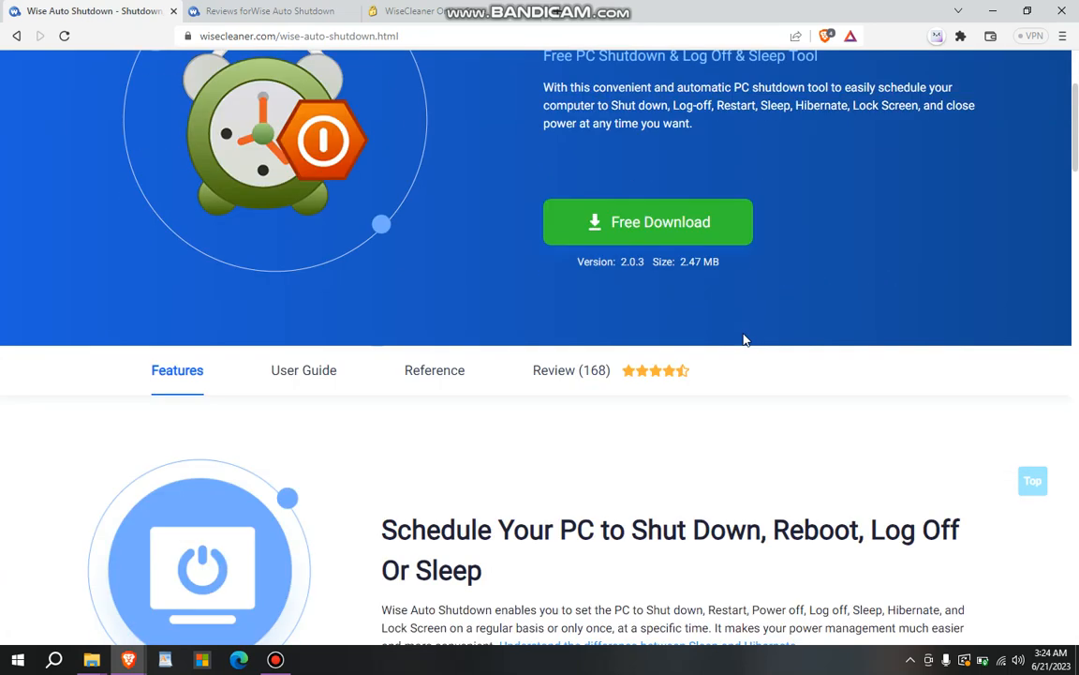
scroll("down", 3)
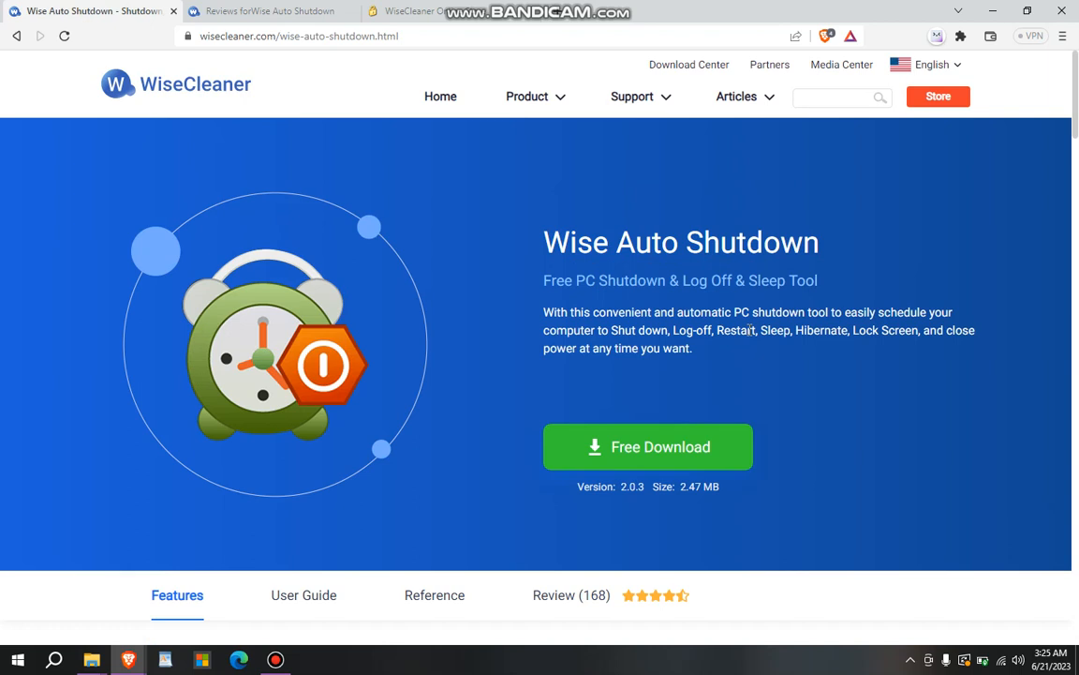
mouse_move(644, 231)
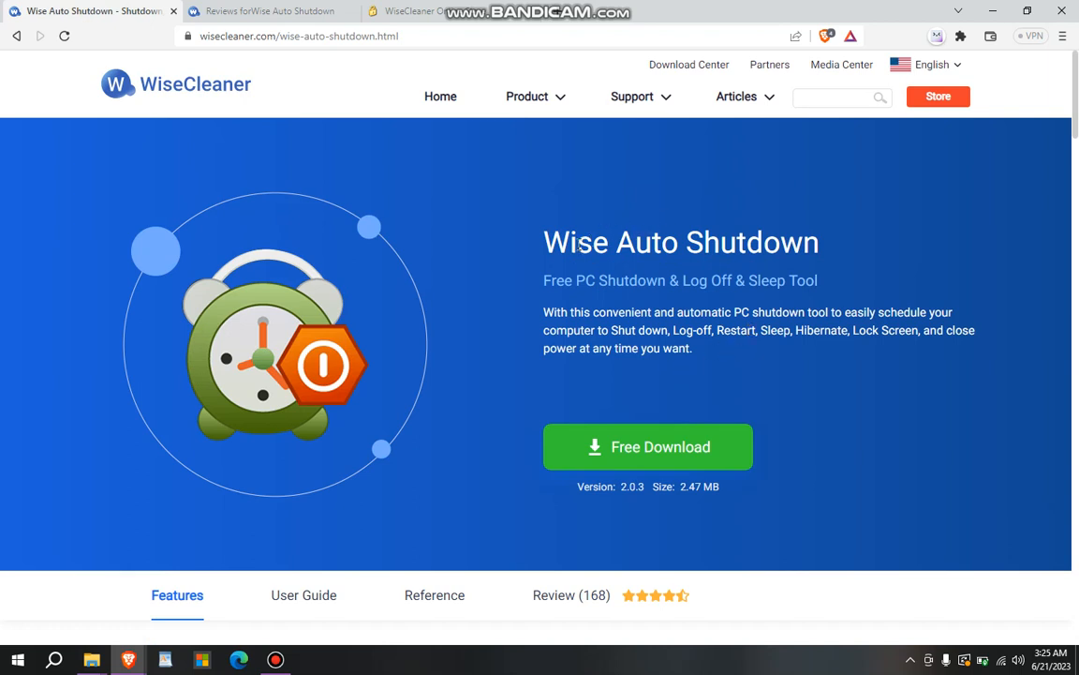
mouse_move(521, 379)
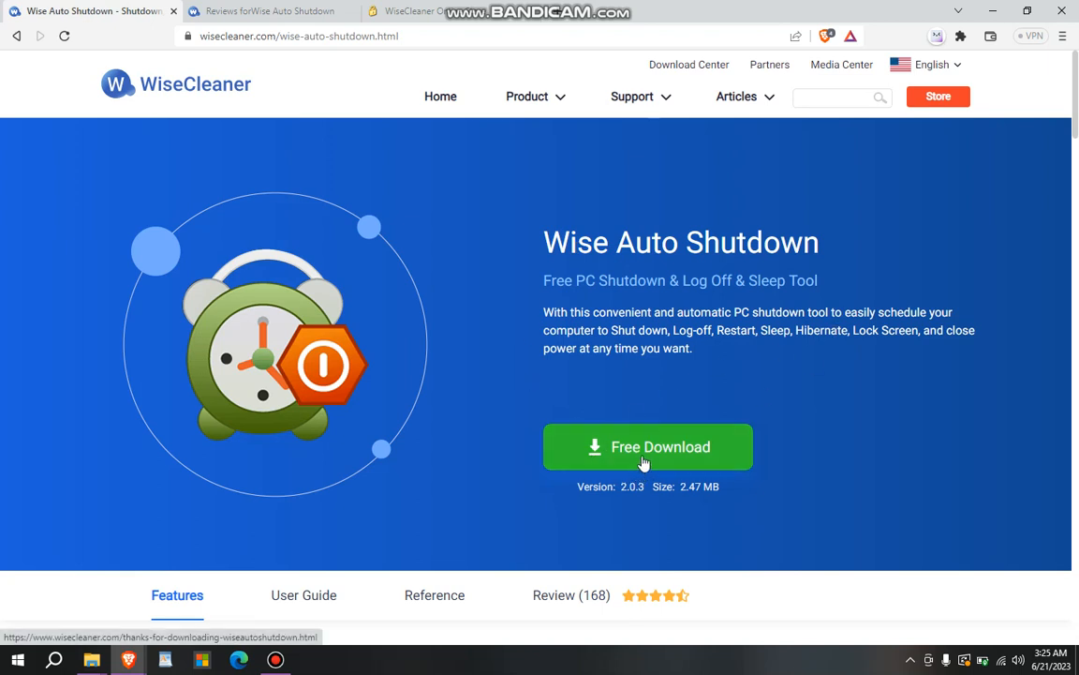
Step: Download WASSetup_2.0.3.104.exe with Free Download and confirm it shows Done in Downloads
left_click(646, 446)
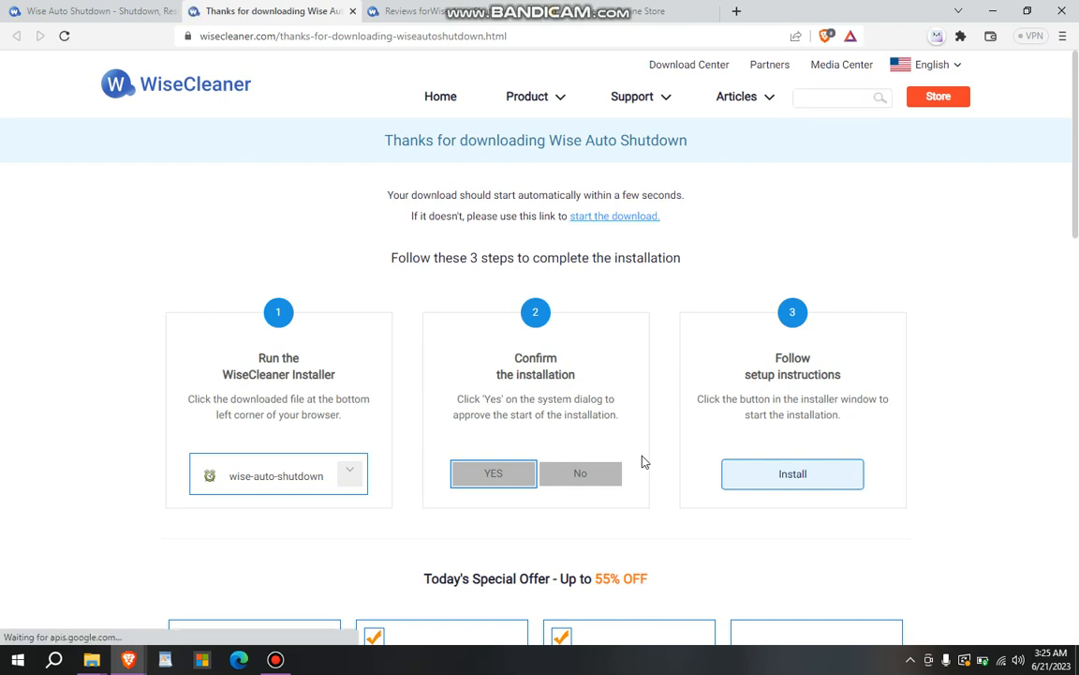
mouse_move(841, 270)
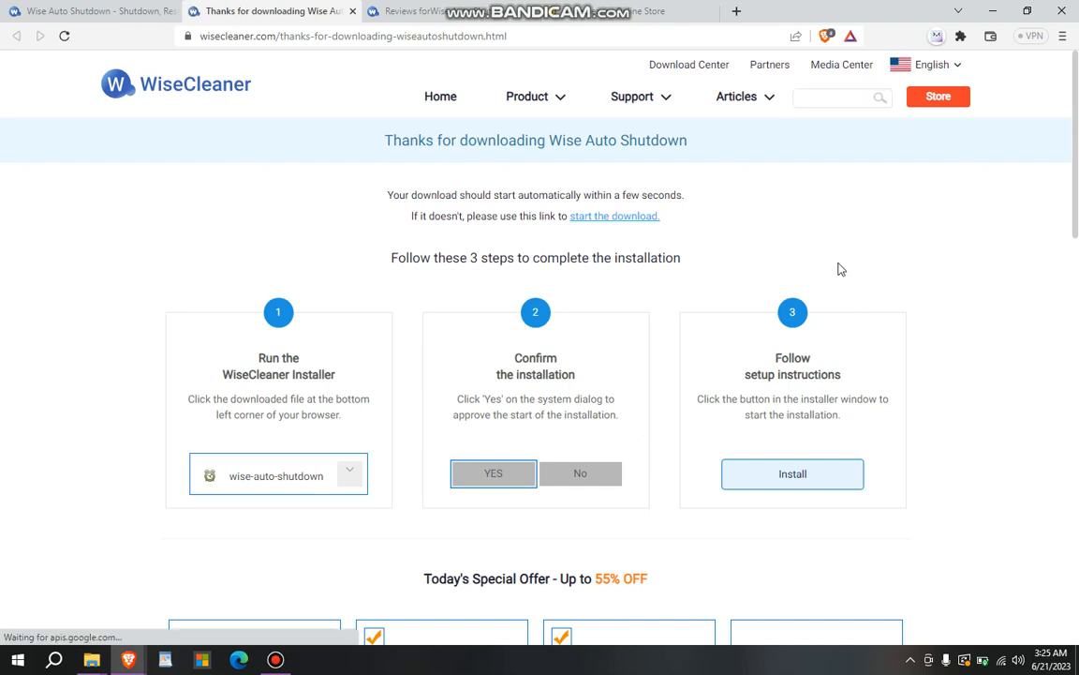
left_click(64, 36)
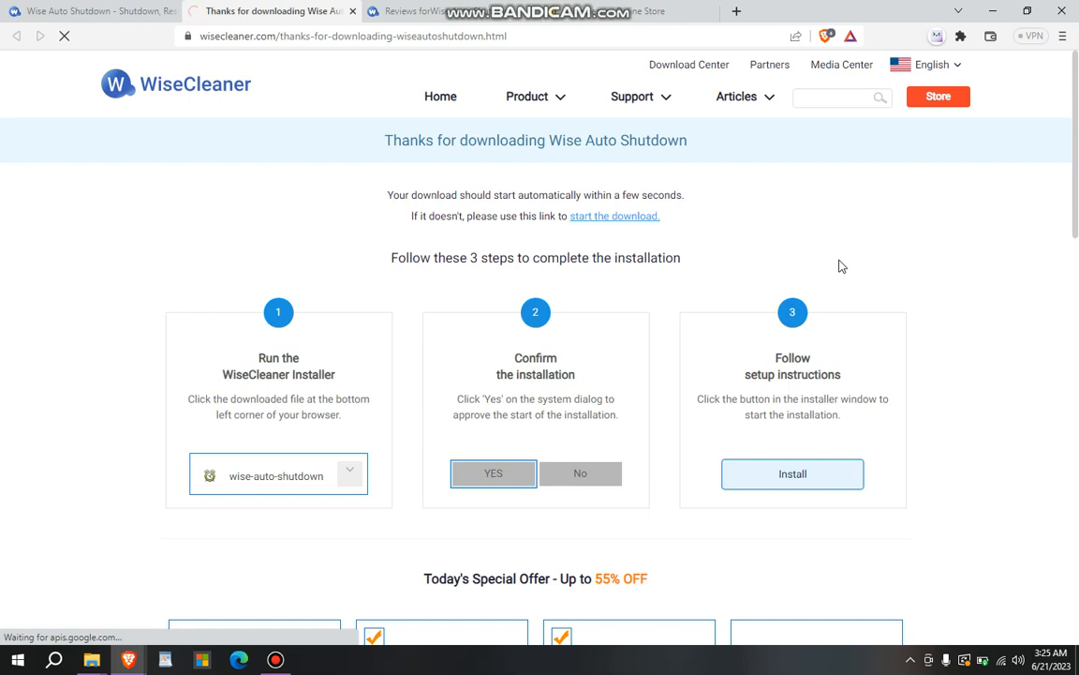
mouse_move(819, 272)
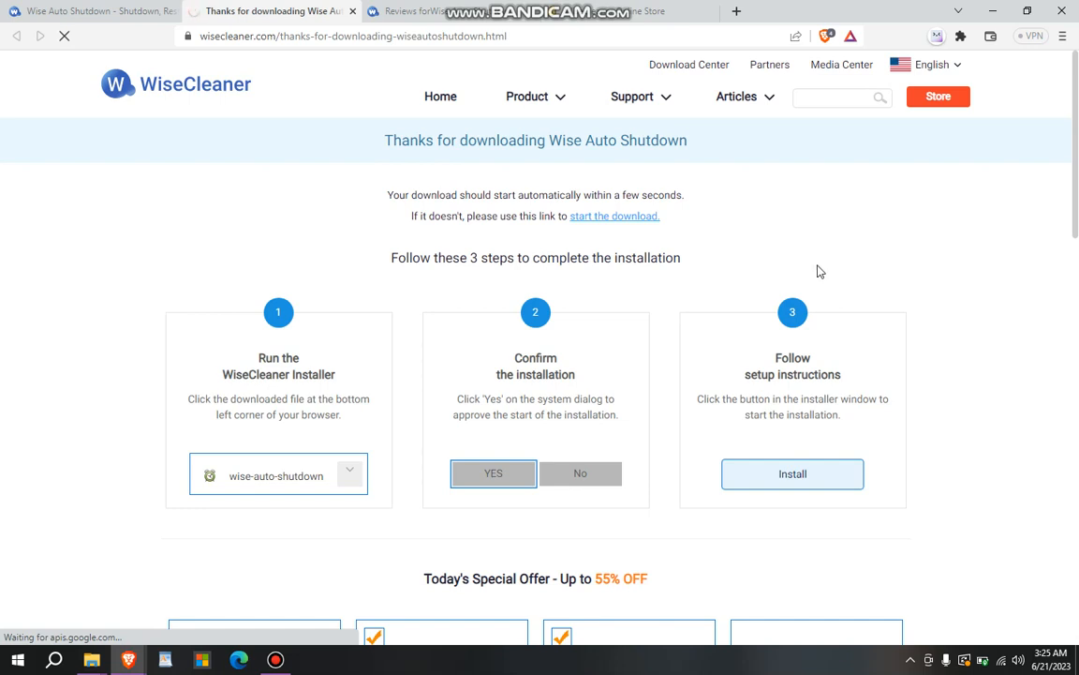
mouse_move(678, 254)
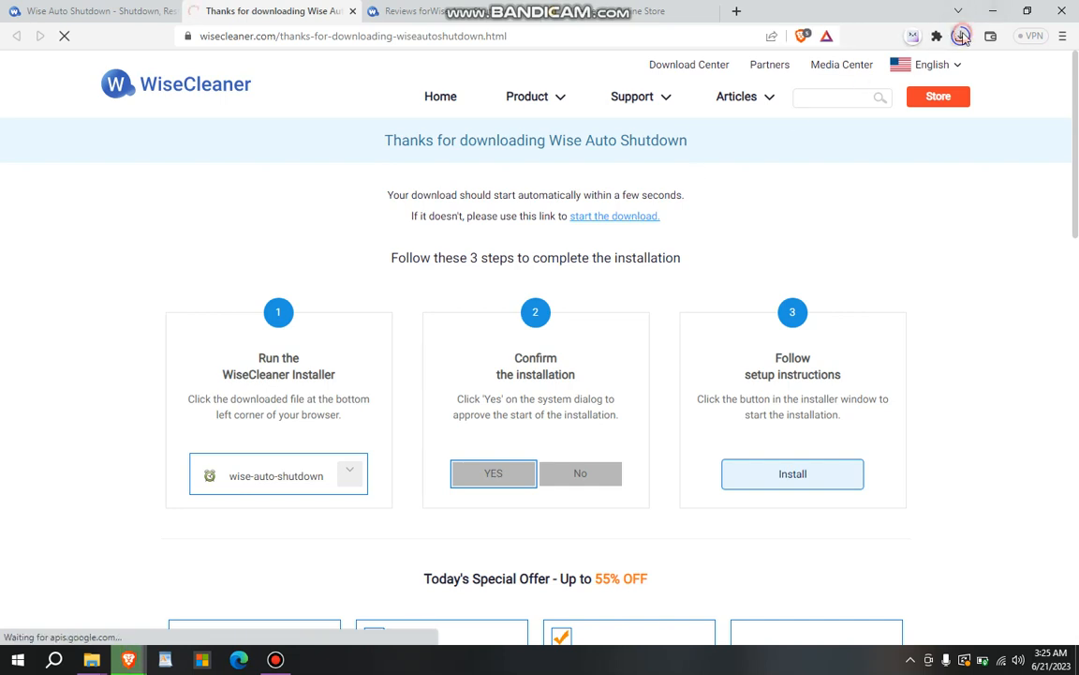
left_click(962, 36)
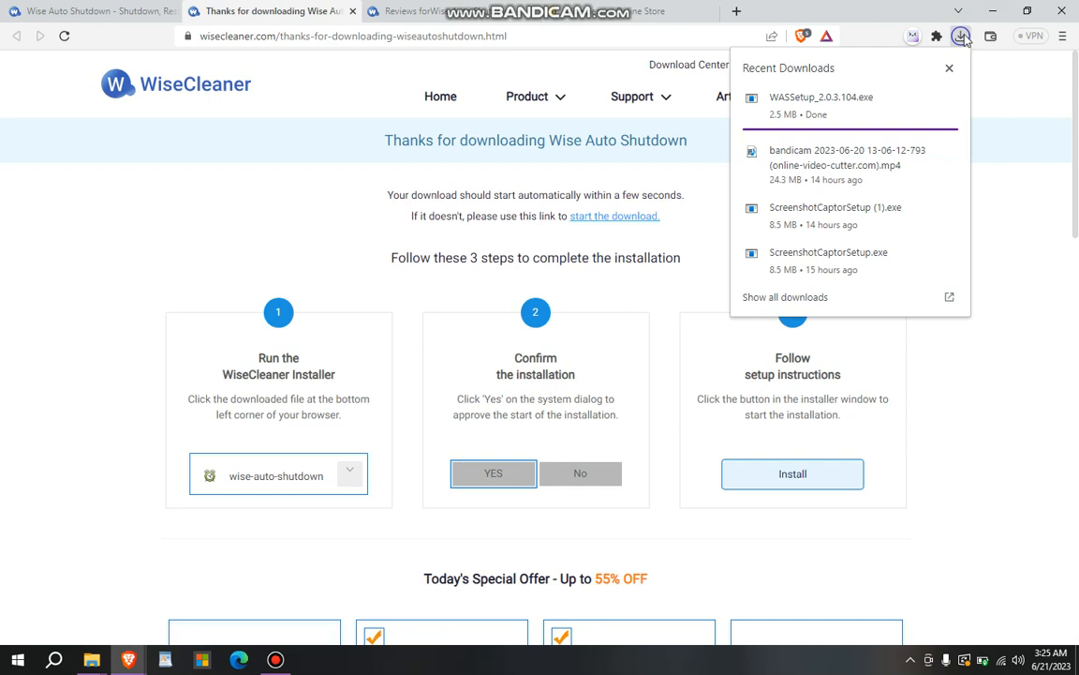
mouse_move(763, 61)
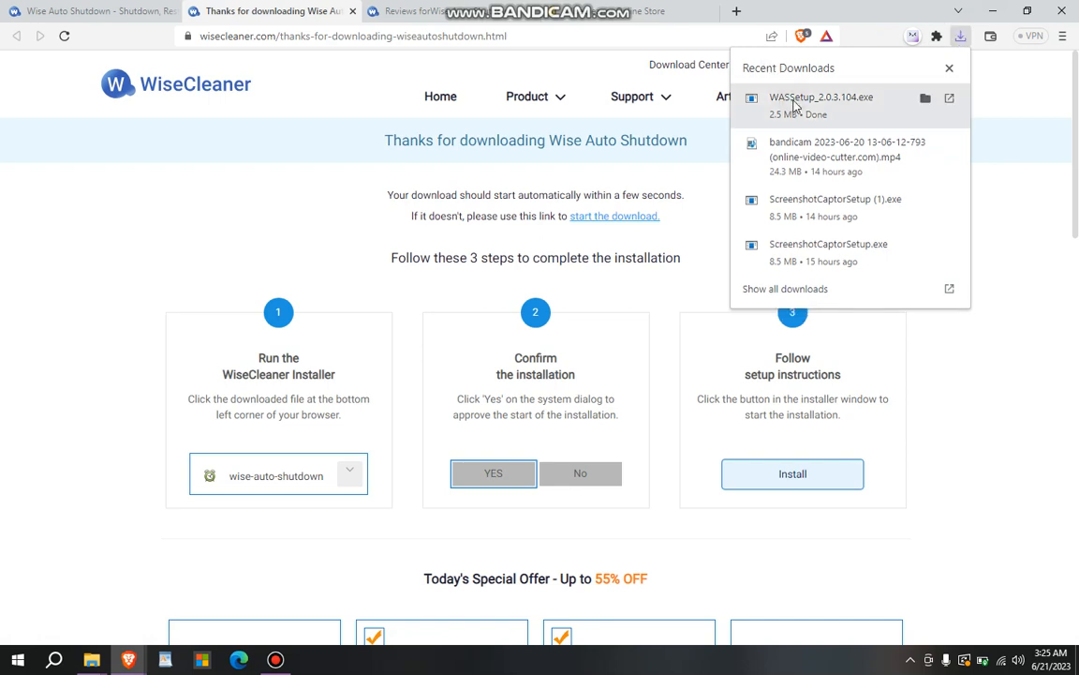
mouse_move(823, 111)
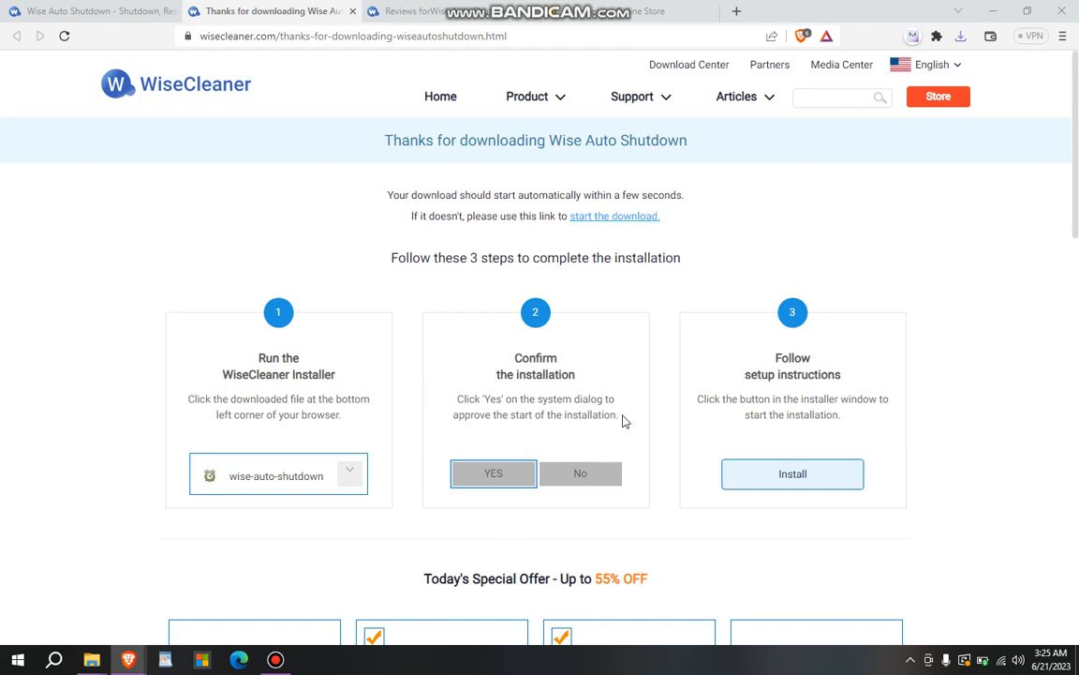
scroll("down", 3)
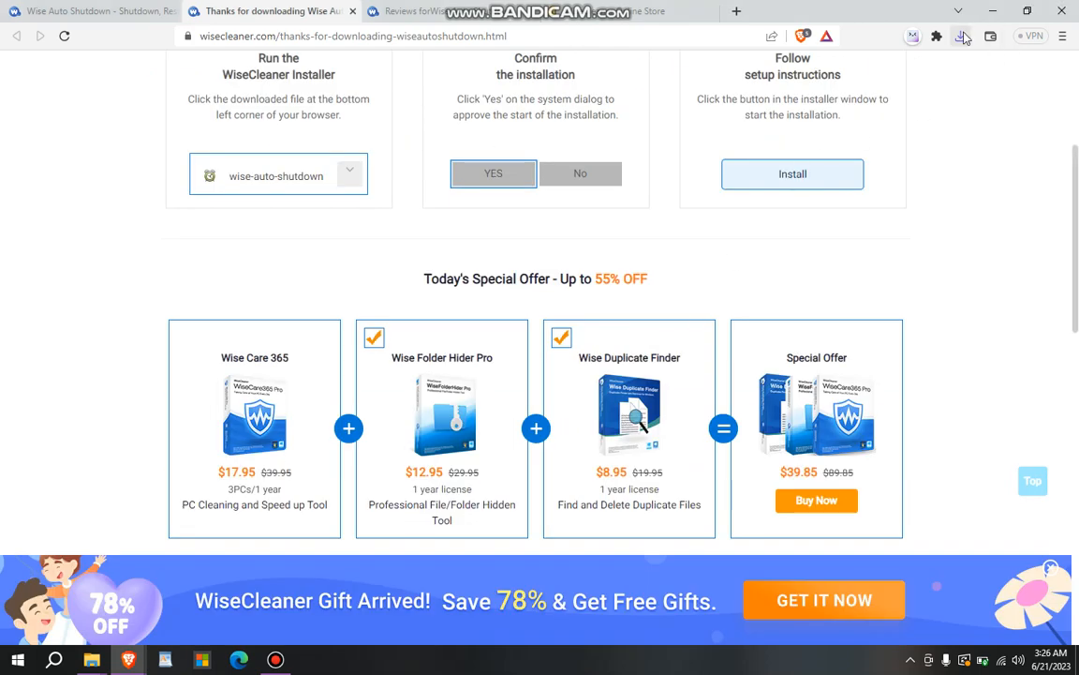
left_click(793, 174)
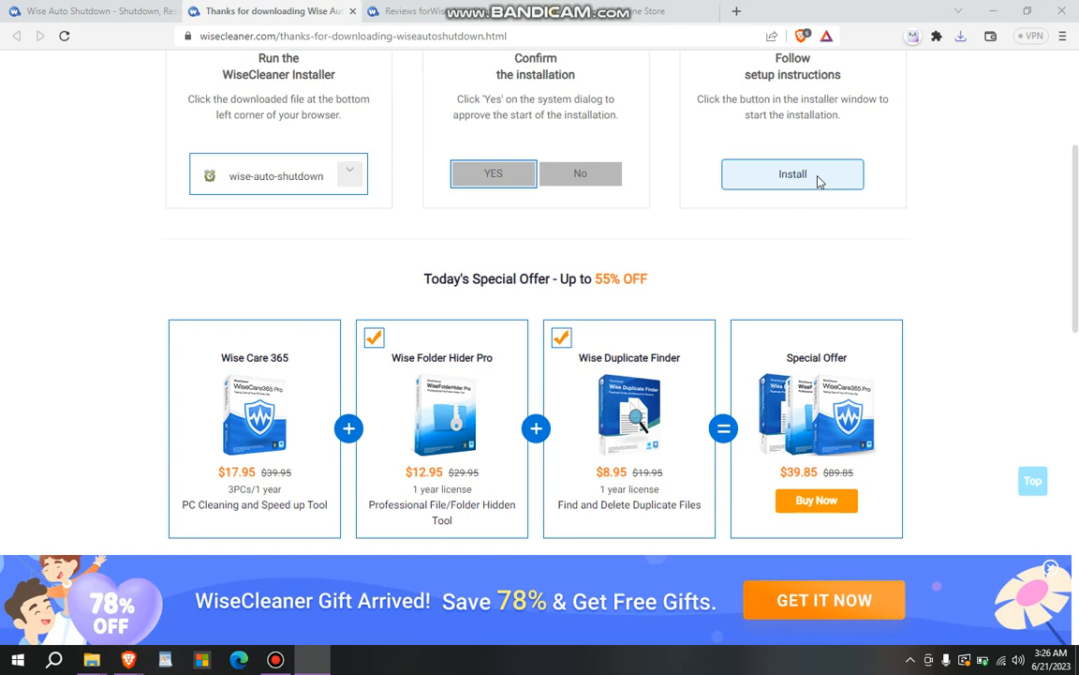
Step: Run WASSetup_2.0.3.104.exe, accept the license agreement, install, and click Finish
left_click(793, 173)
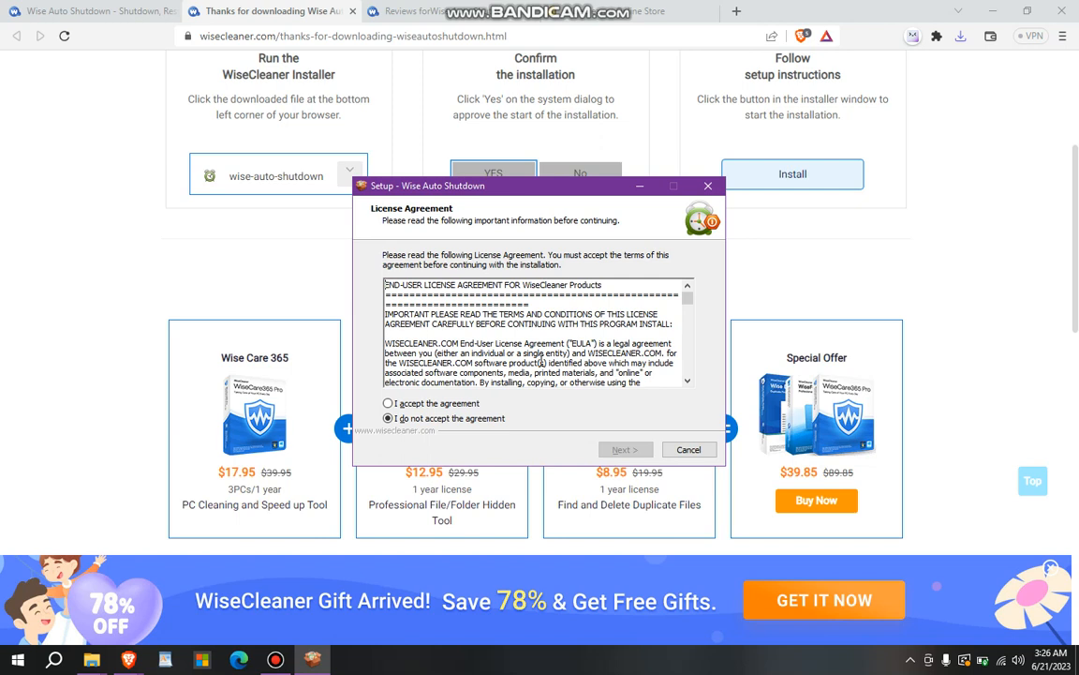
mouse_move(426, 384)
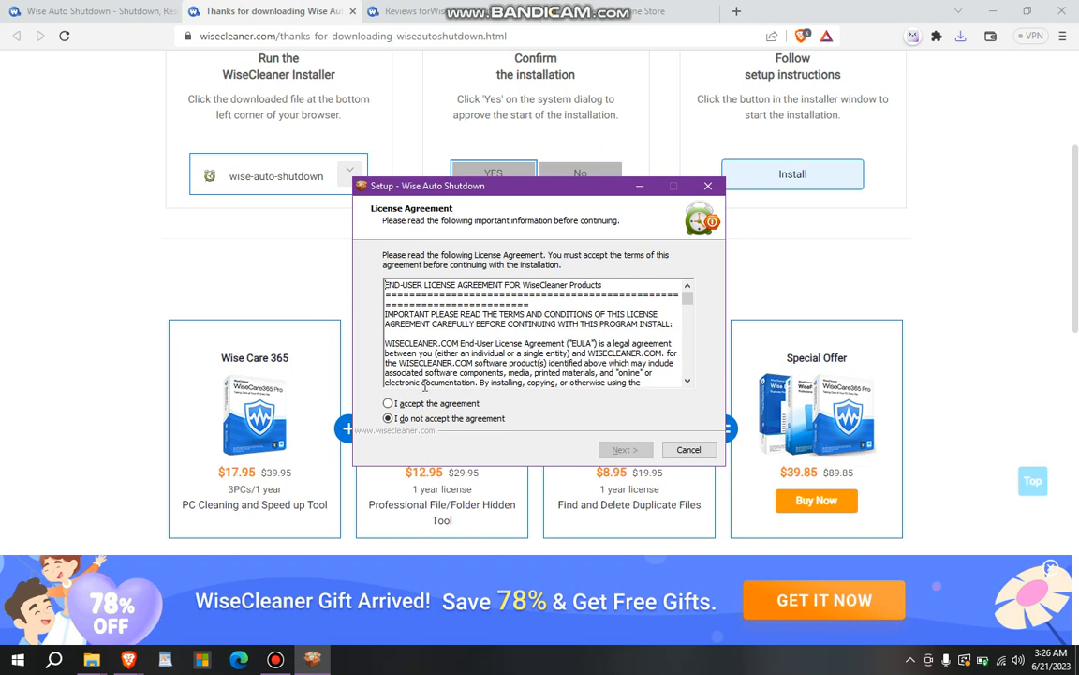
mouse_move(549, 324)
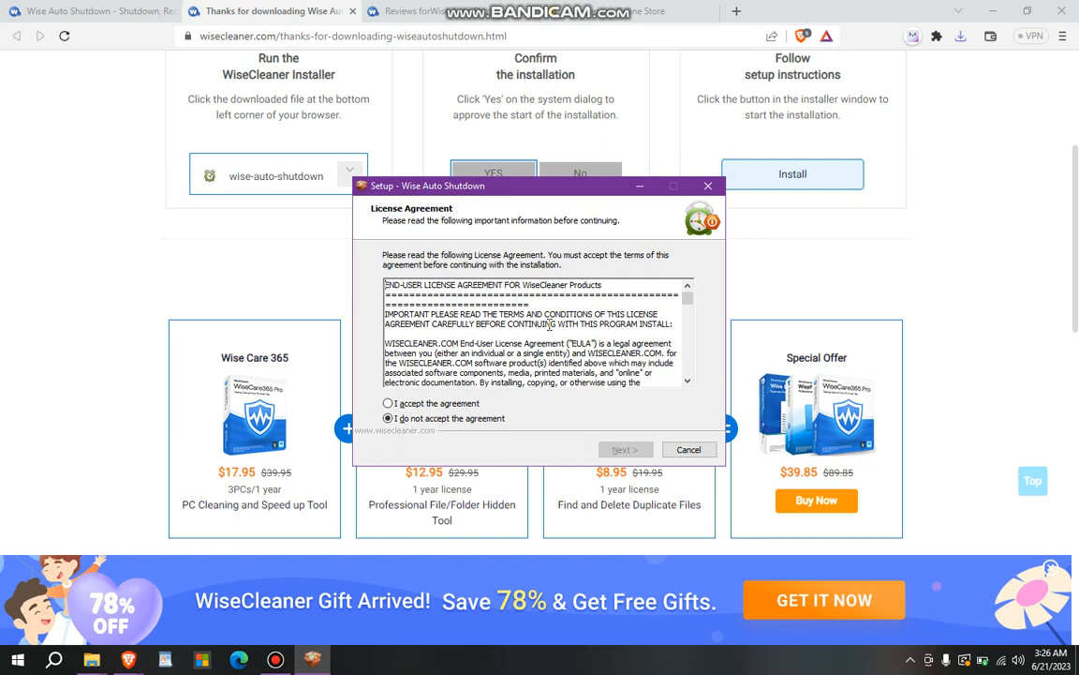
left_click(387, 403)
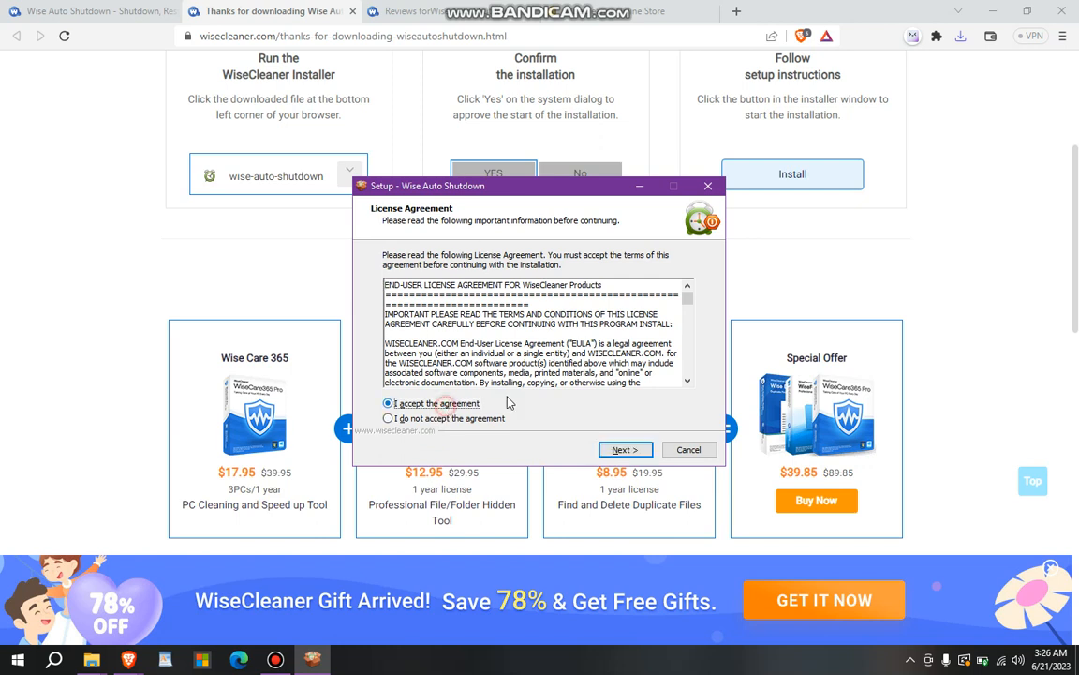
left_click(619, 449)
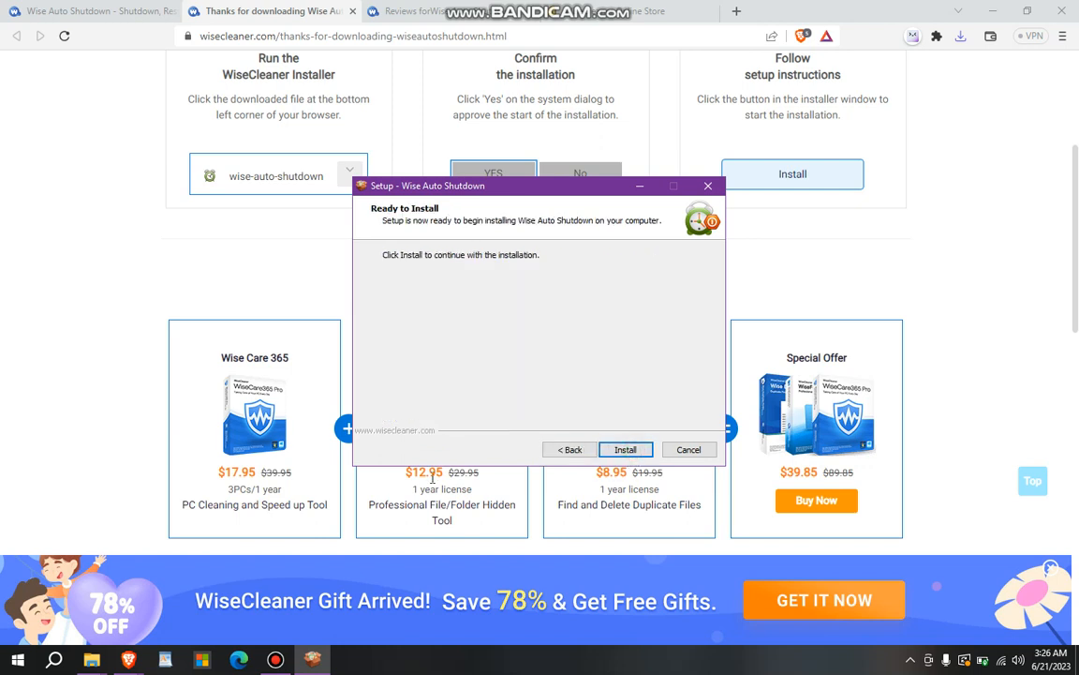
mouse_move(654, 406)
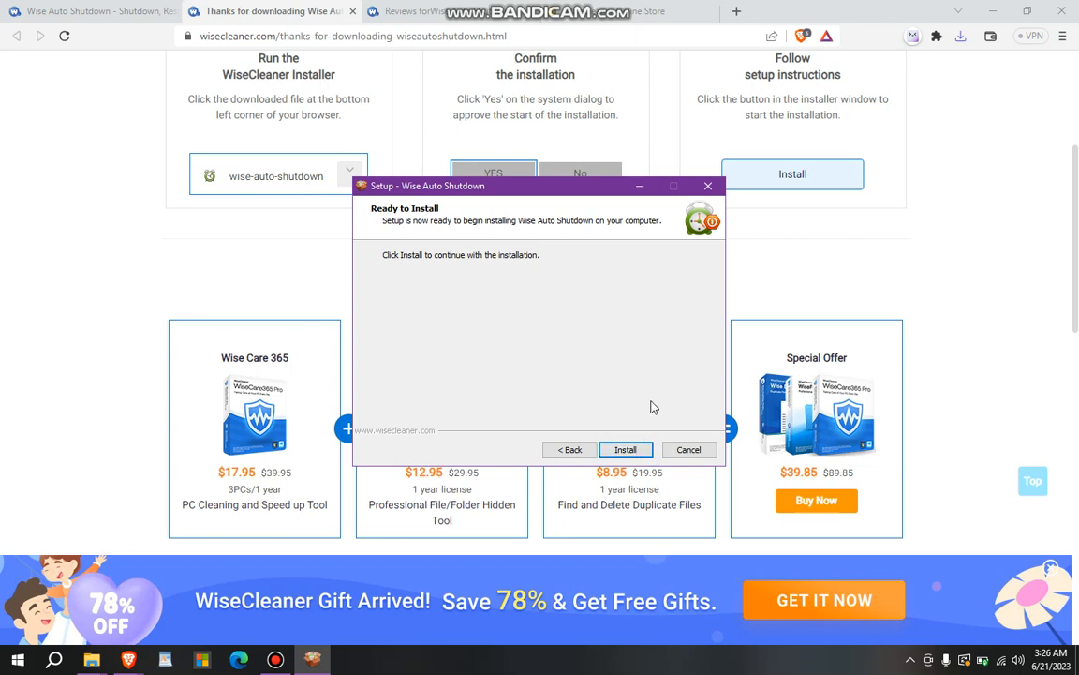
mouse_move(687, 253)
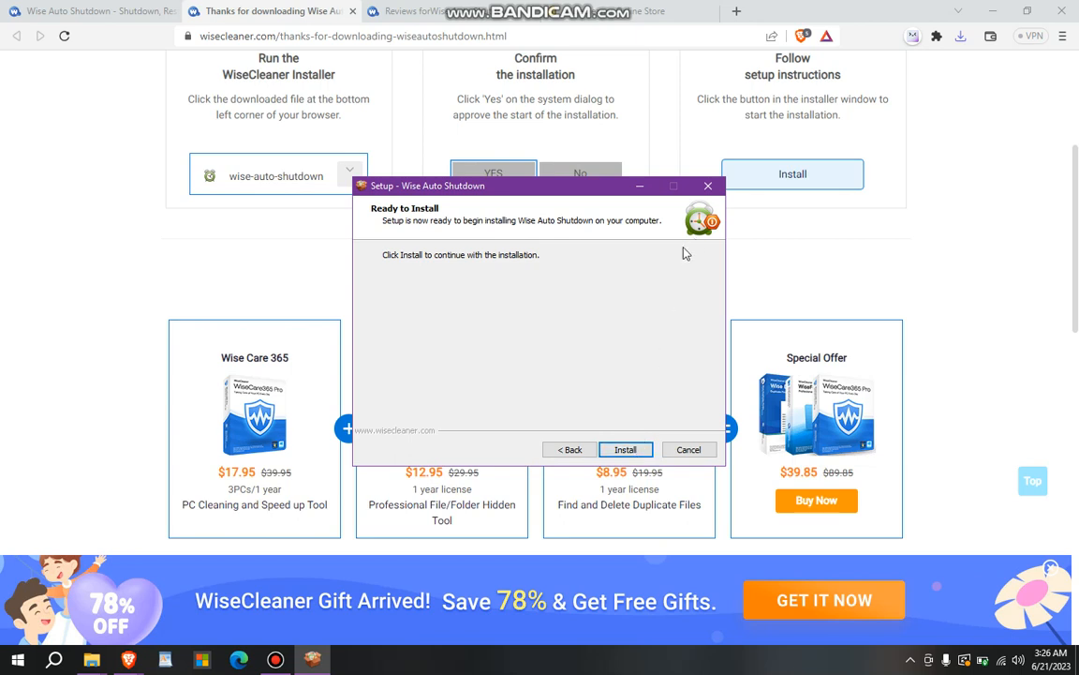
left_click(624, 449)
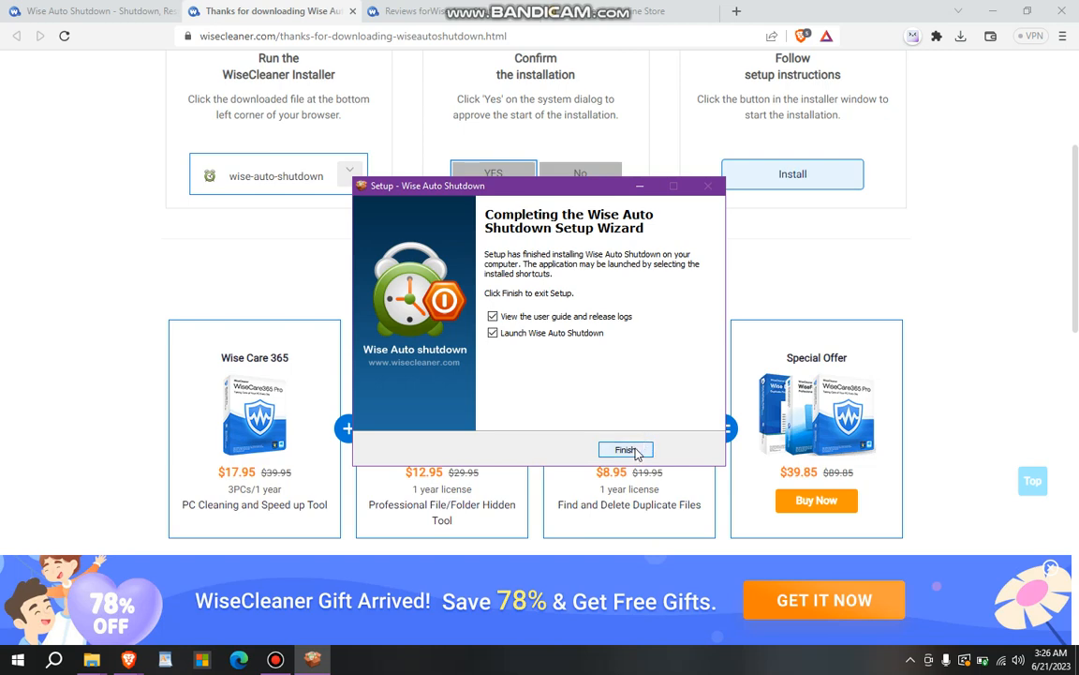
left_click(626, 449)
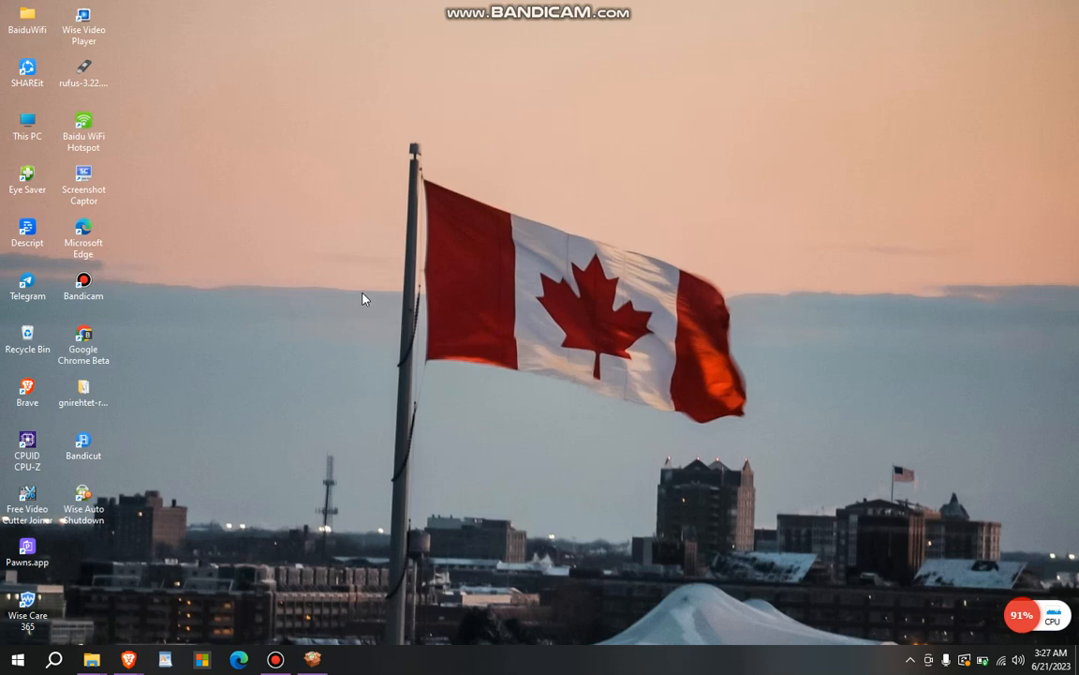
mouse_move(116, 507)
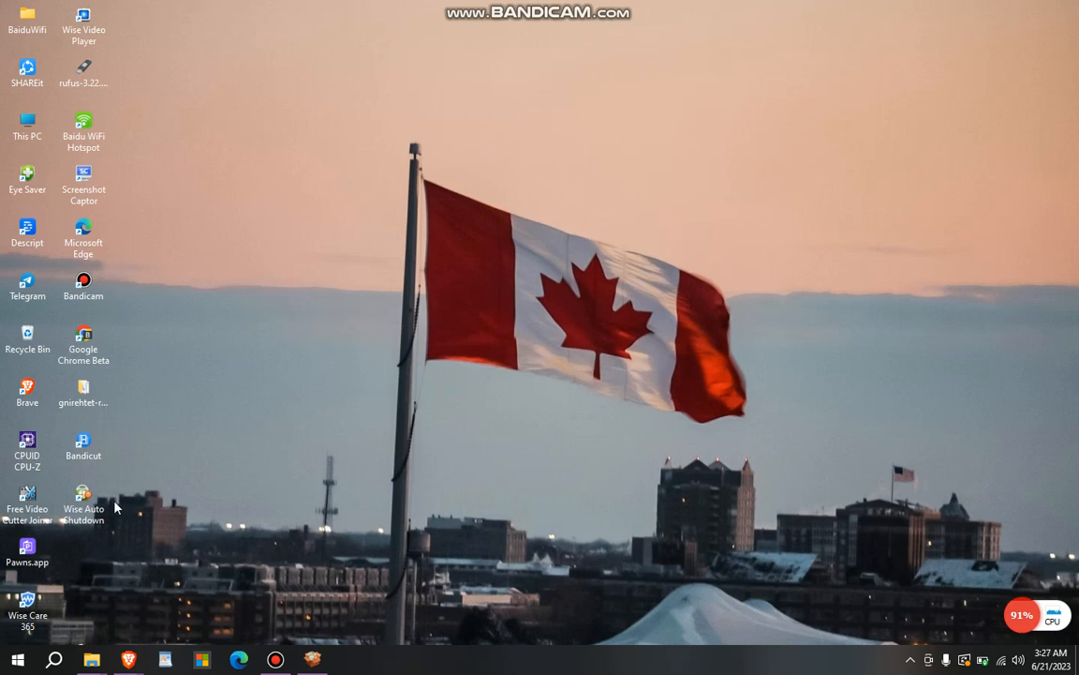
mouse_move(88, 507)
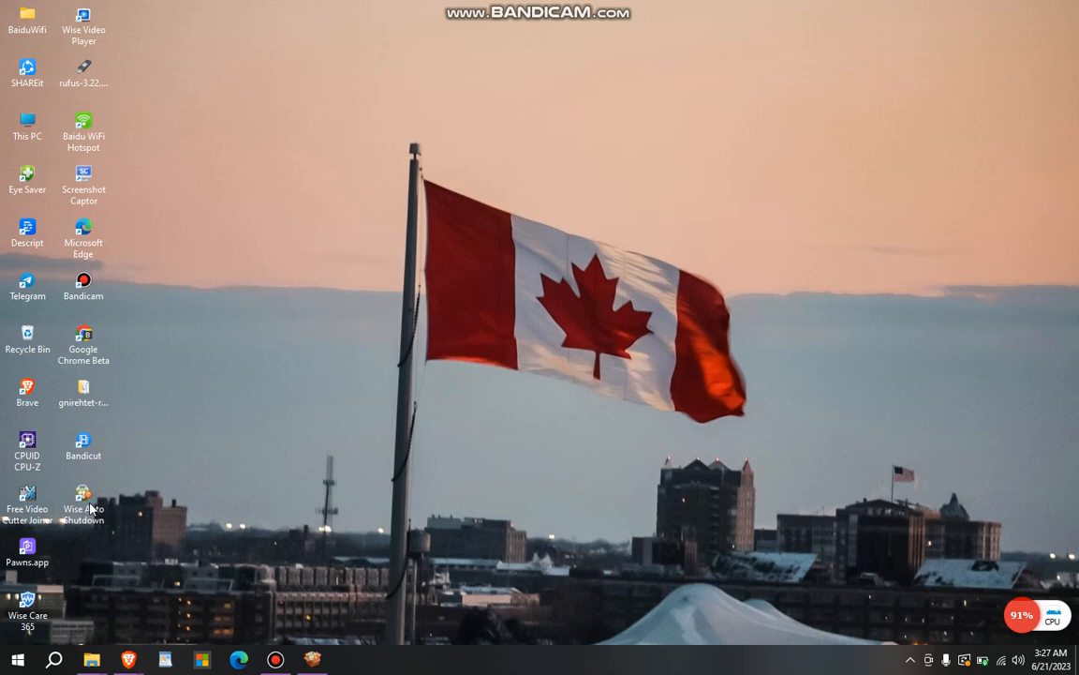
mouse_move(263, 474)
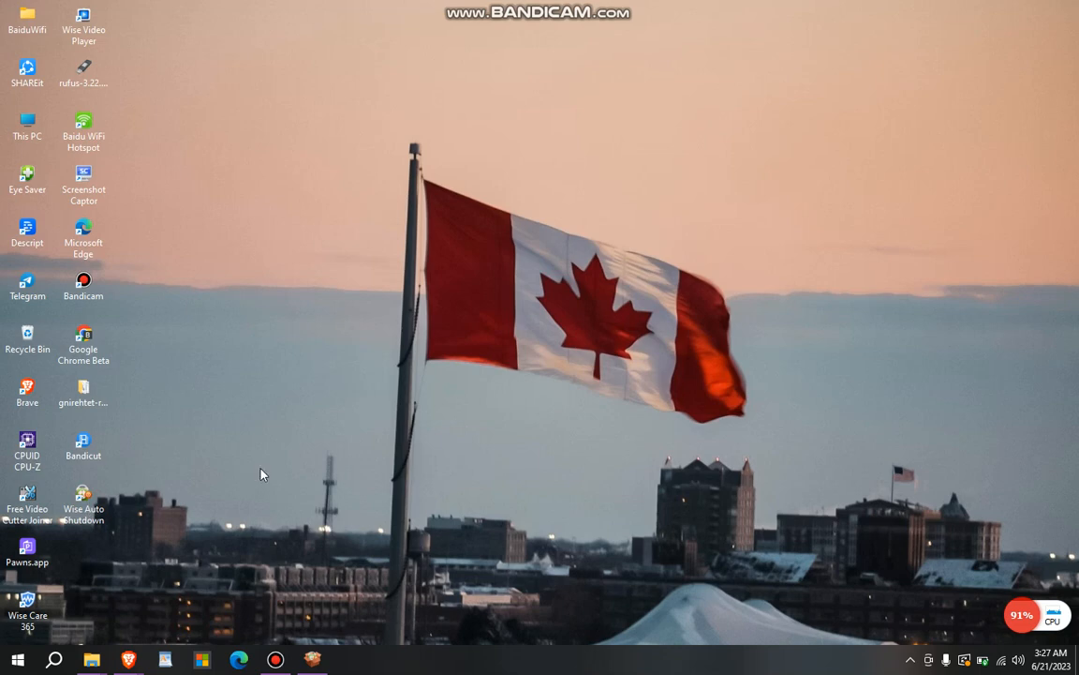
mouse_move(83, 501)
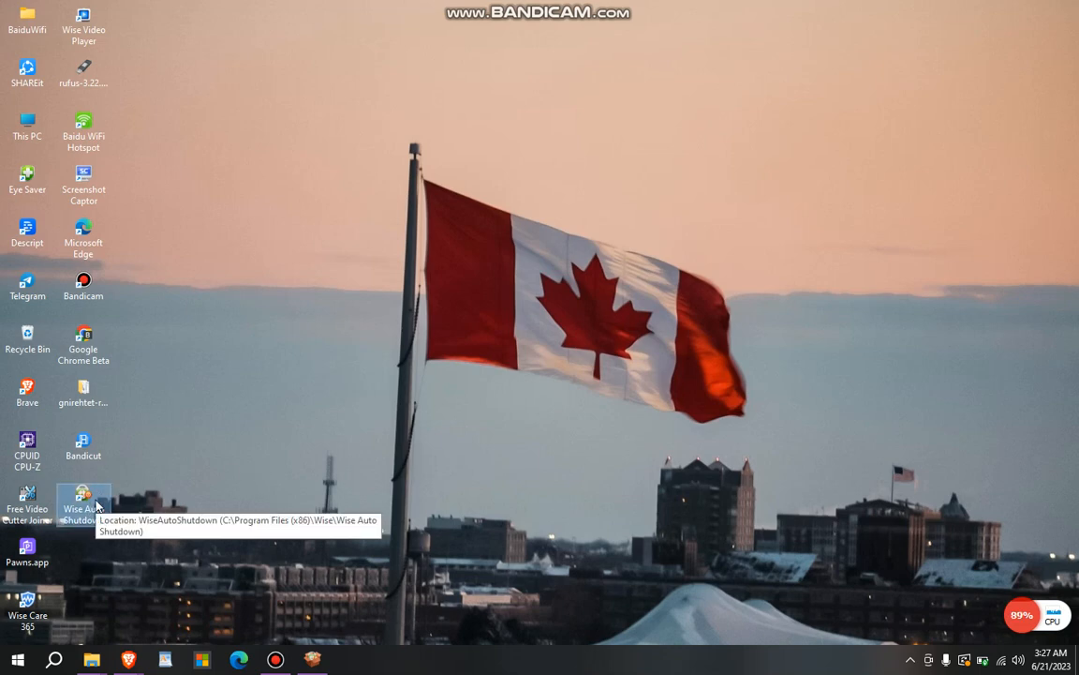
mouse_move(122, 507)
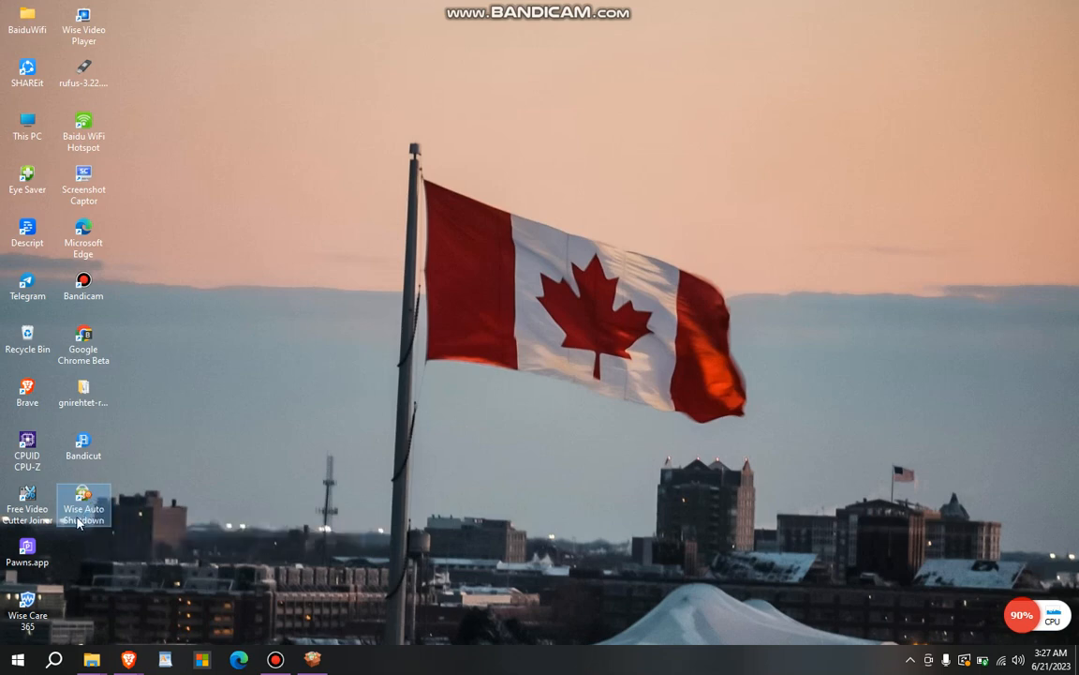
mouse_move(84, 506)
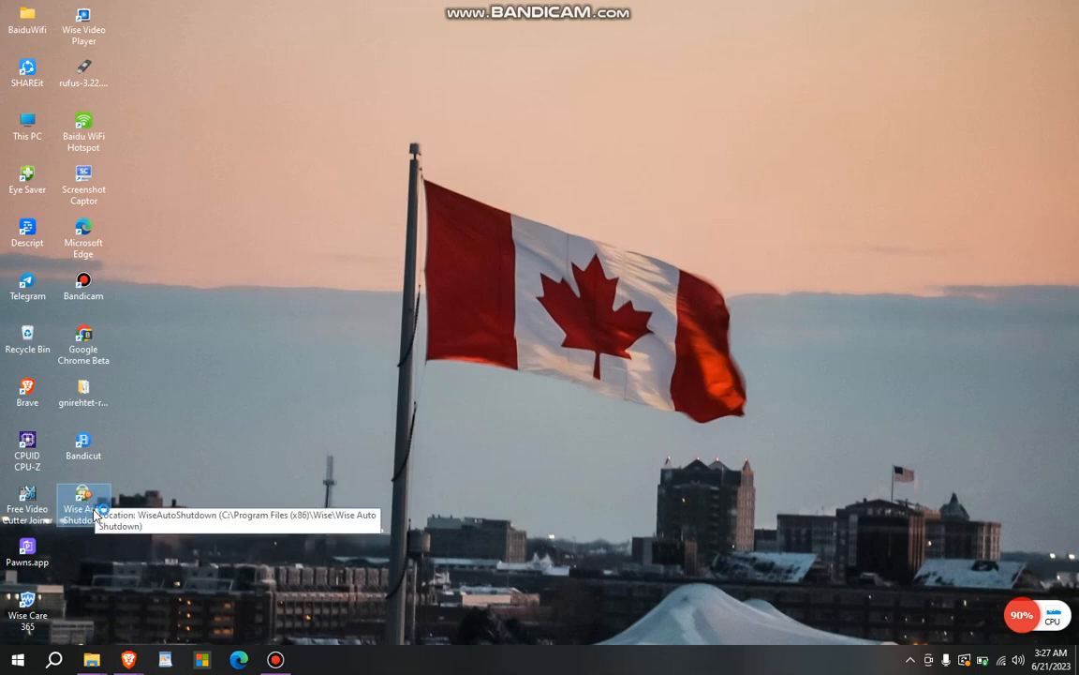
Step: Launch Wise Auto Shutdown and select Restart, then Log off, then Hibernate as the task
double_click(83, 506)
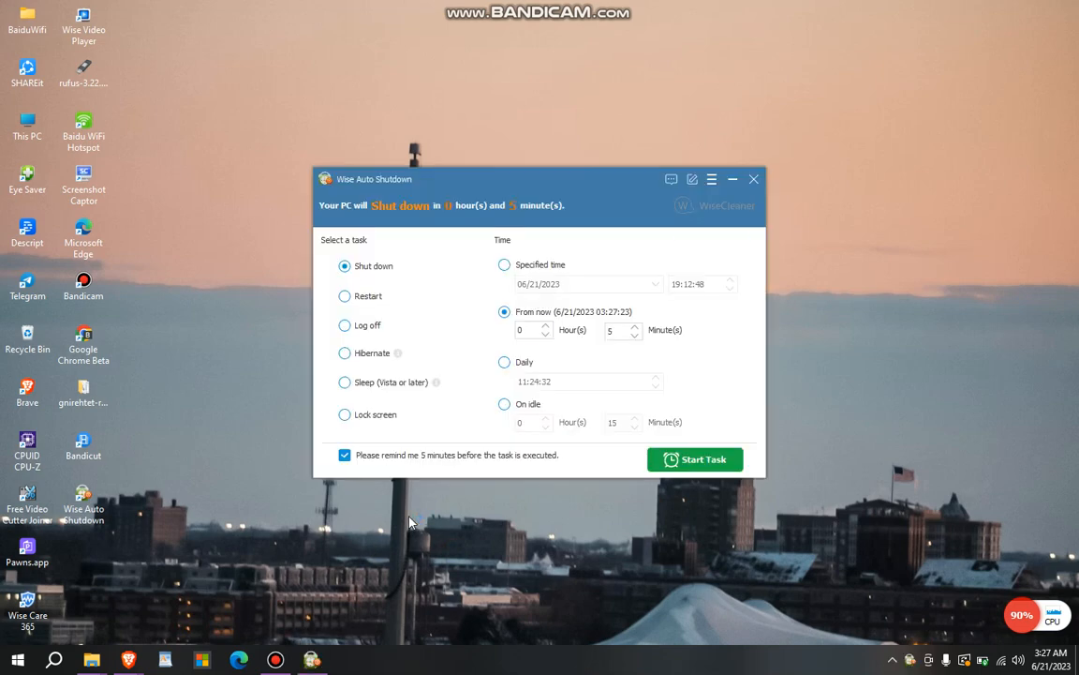
left_click(545, 327)
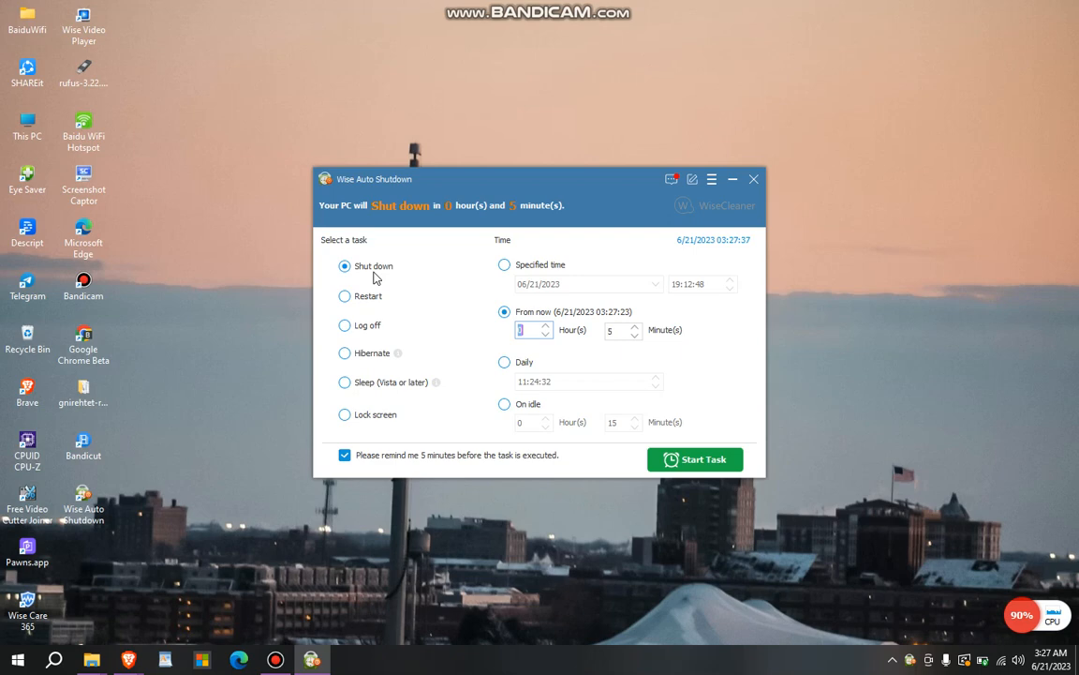
mouse_move(365, 294)
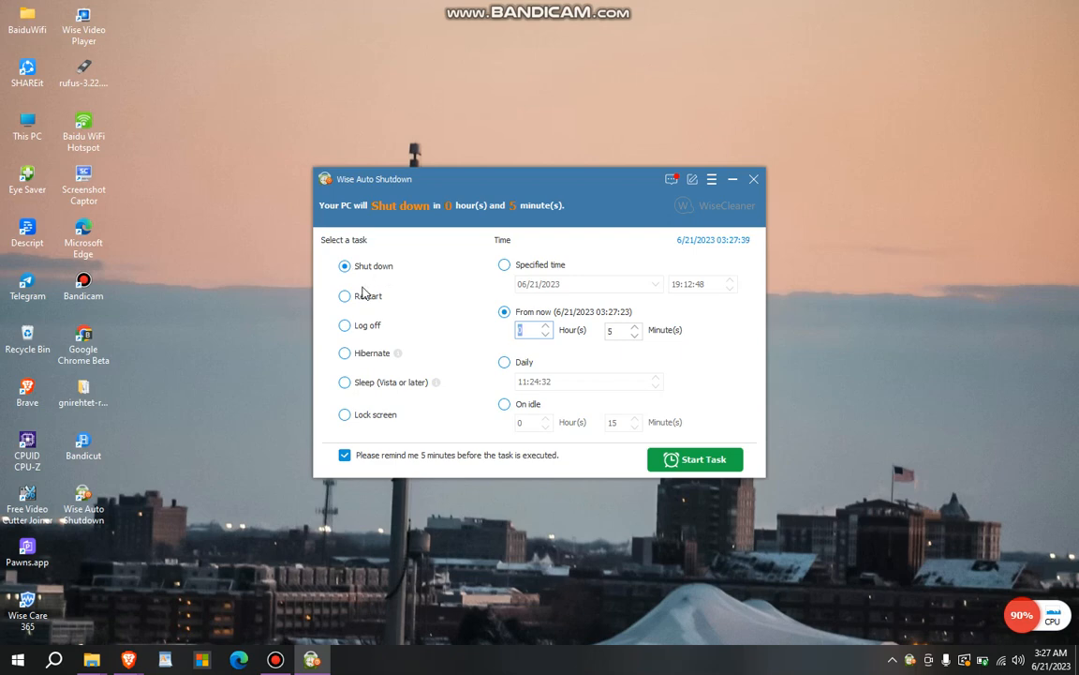
left_click(345, 295)
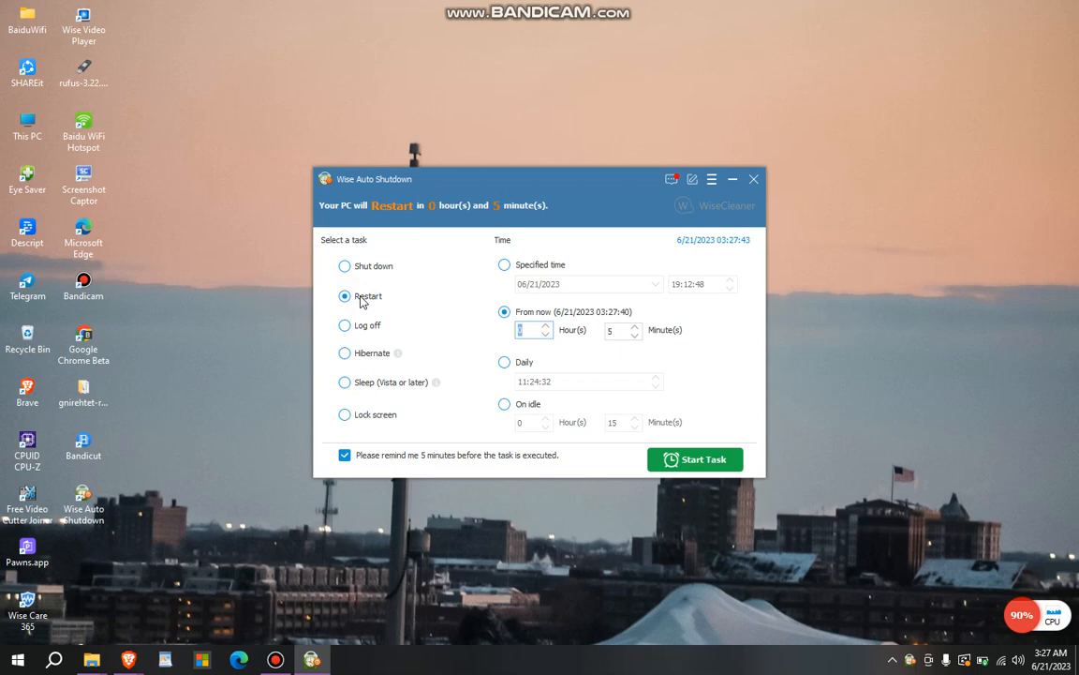
left_click(344, 326)
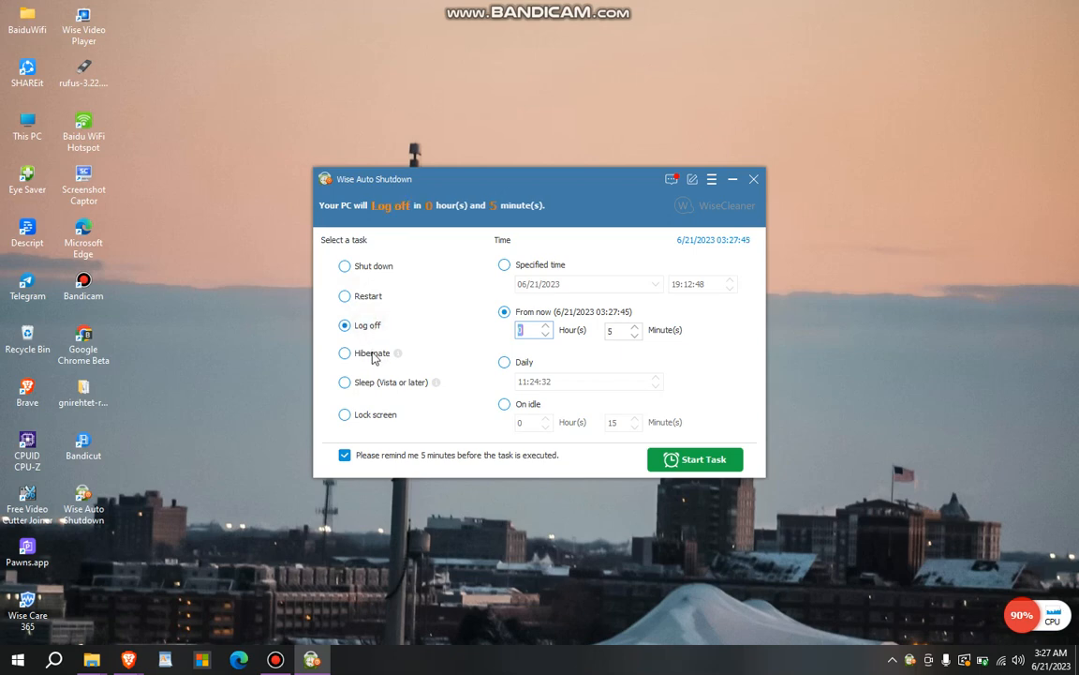
left_click(345, 352)
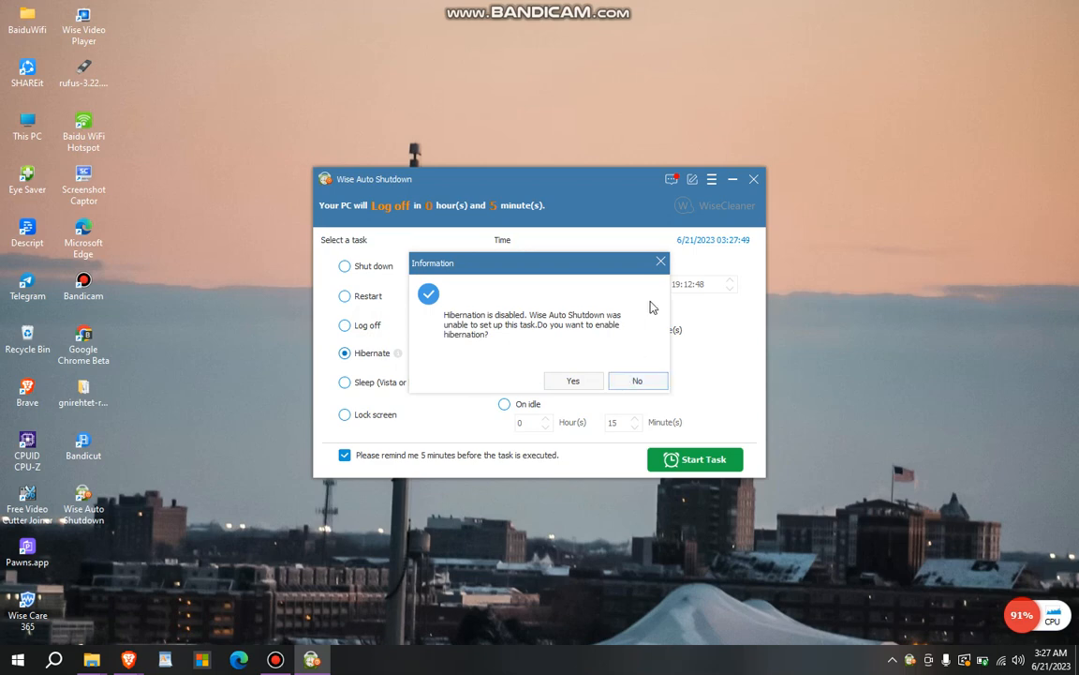
Step: Dismiss the hibernation-disabled notice, reselect Hibernate, and acknowledge the hibernation-enabled notice
left_click(637, 380)
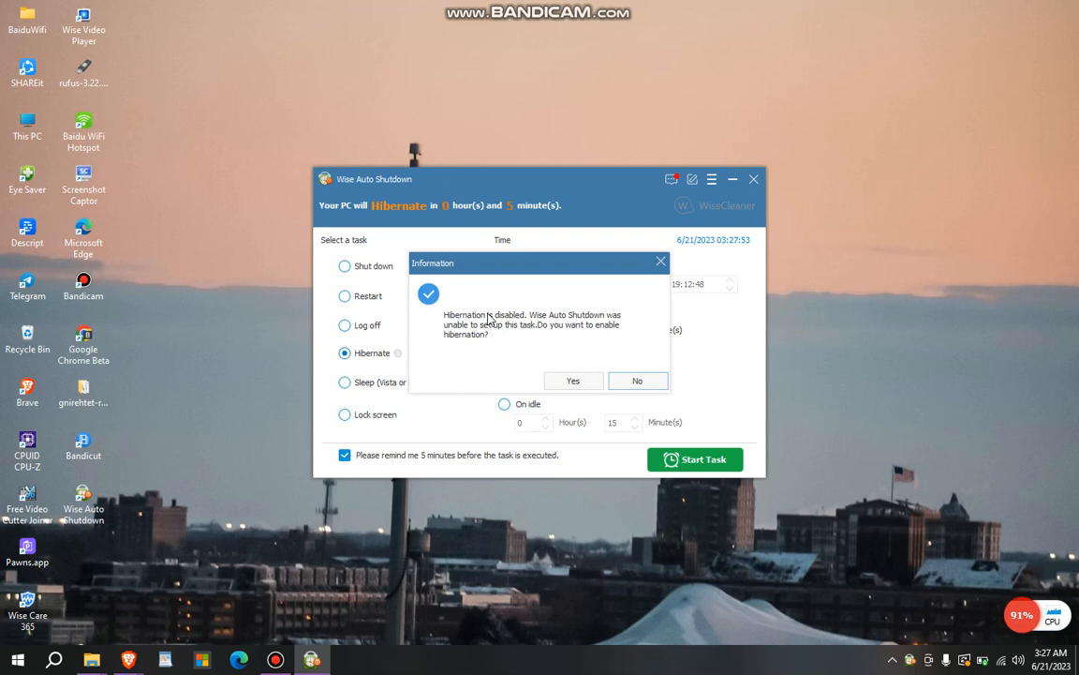
mouse_move(607, 323)
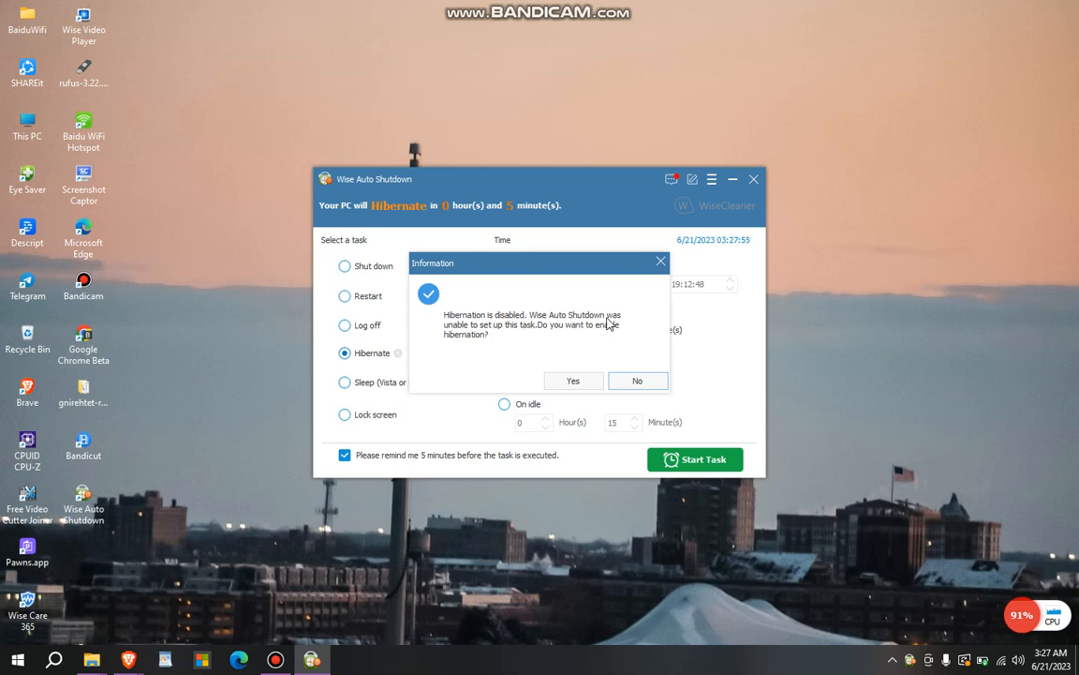
mouse_move(530, 339)
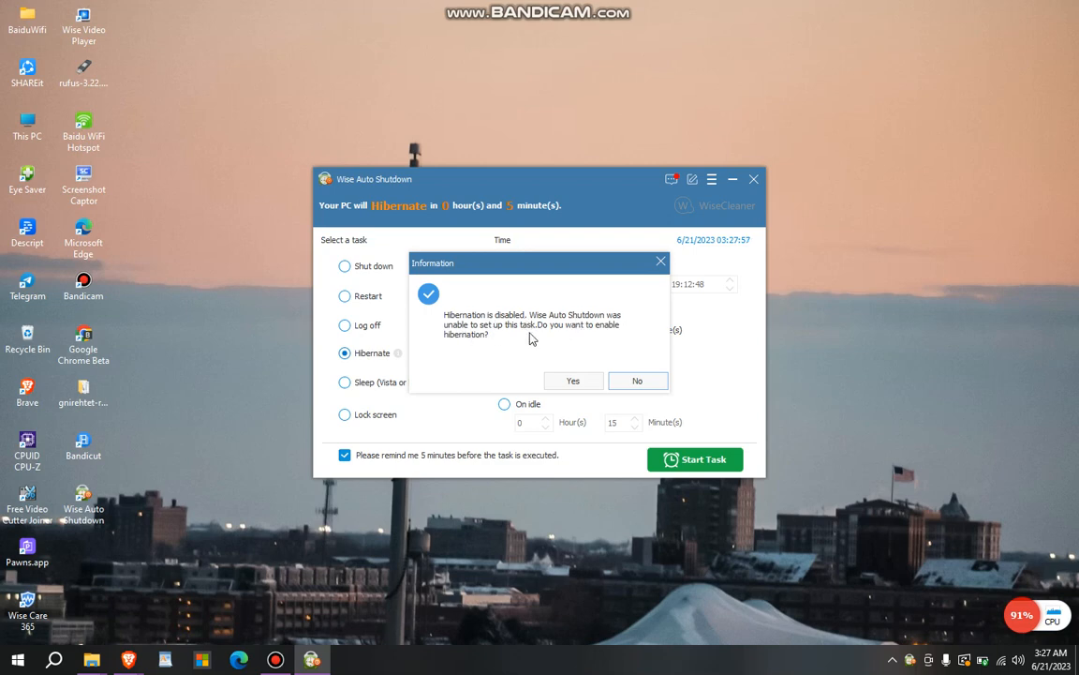
mouse_move(543, 333)
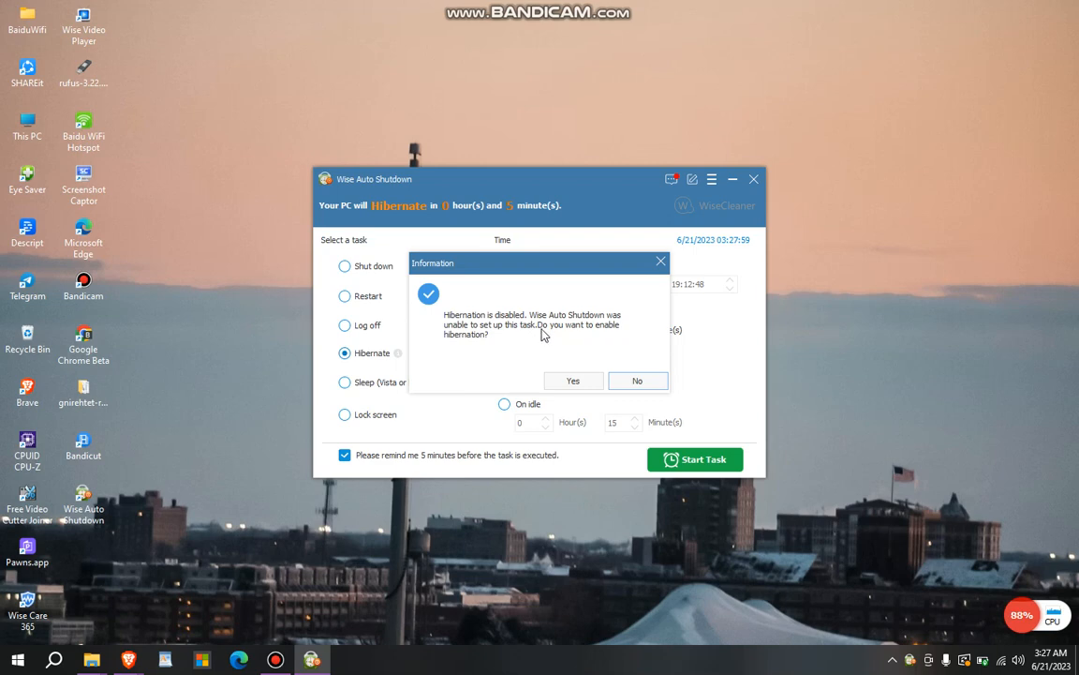
left_click(637, 380)
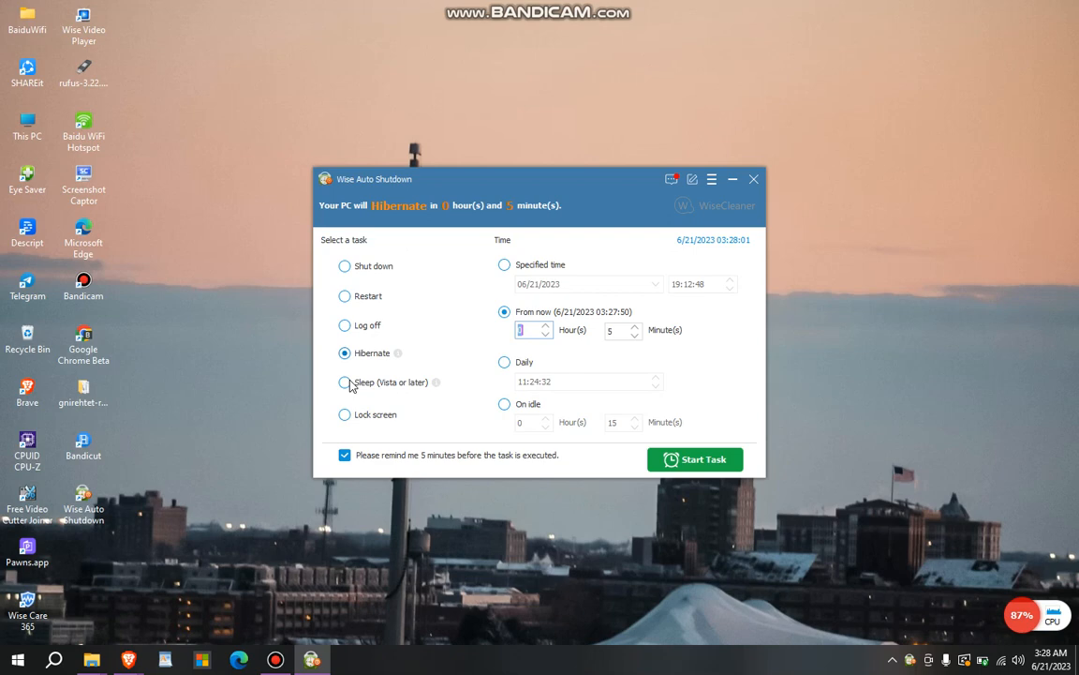
left_click(344, 352)
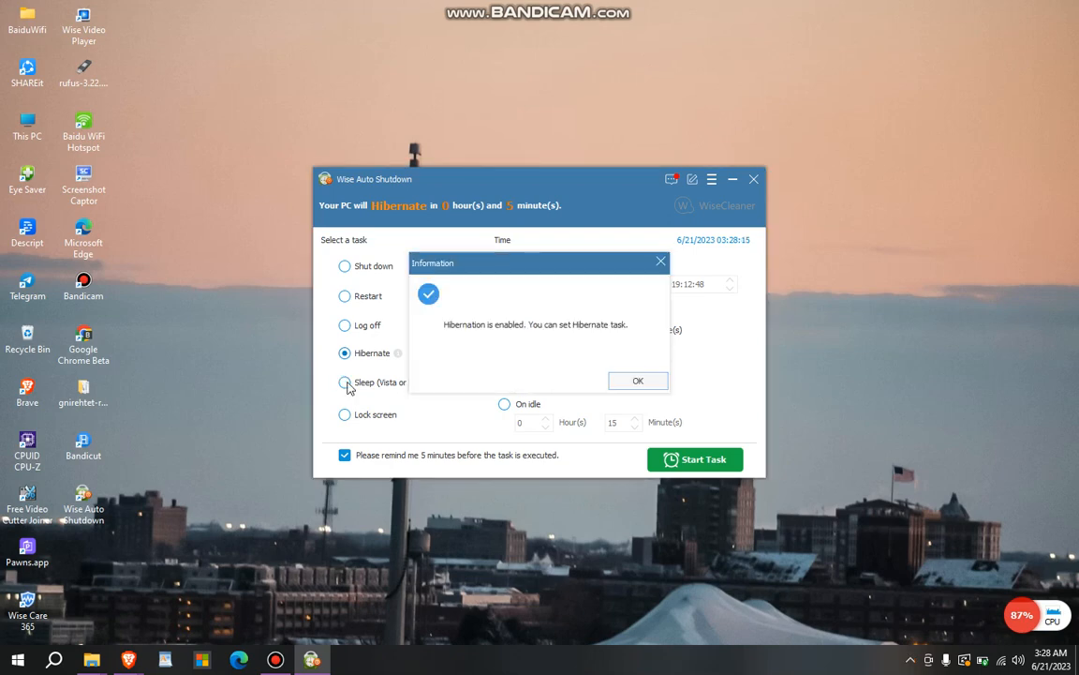
left_click(638, 381)
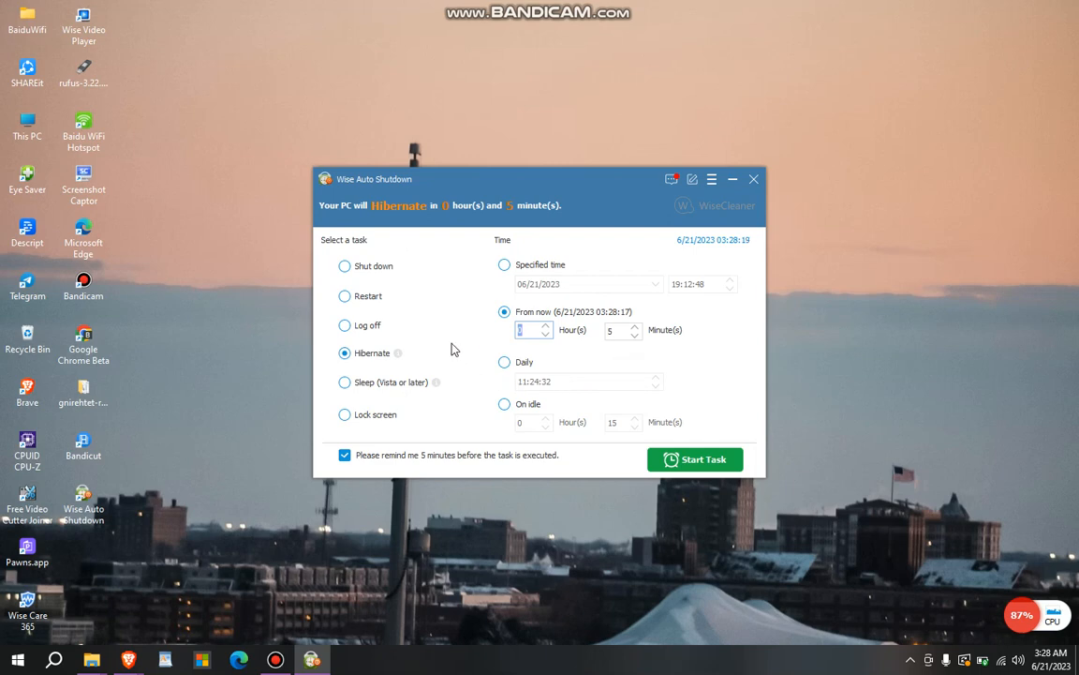
mouse_move(374, 420)
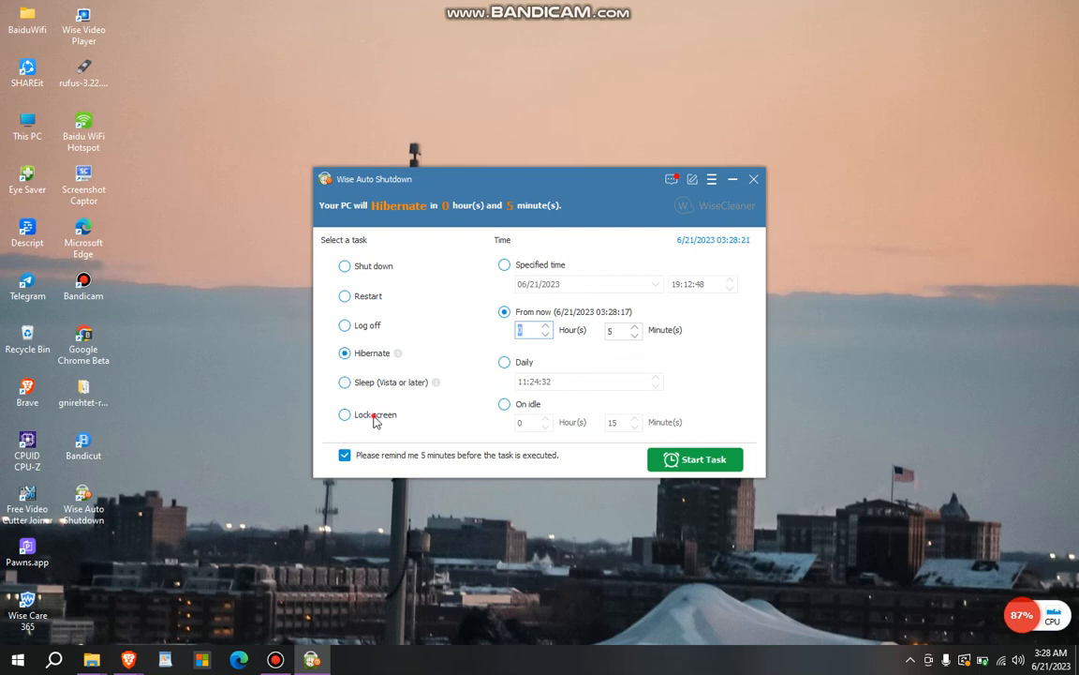
Step: Switch Sleep back to Hibernate, try Daily and On idle, then return to From now (20 minutes)
left_click(344, 382)
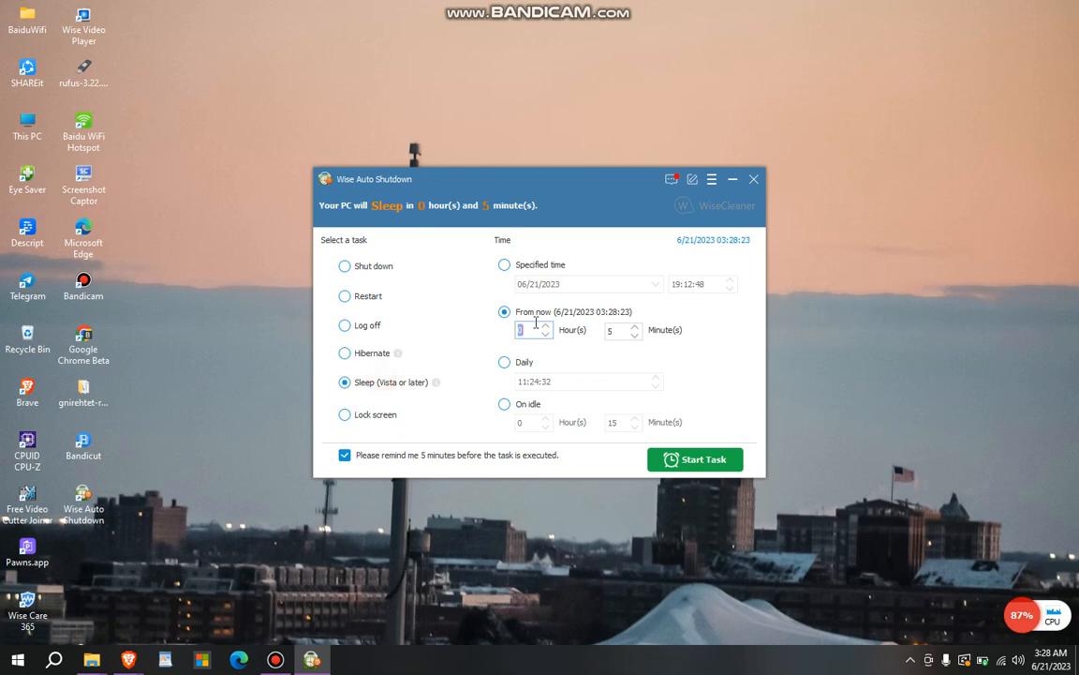
mouse_move(431, 392)
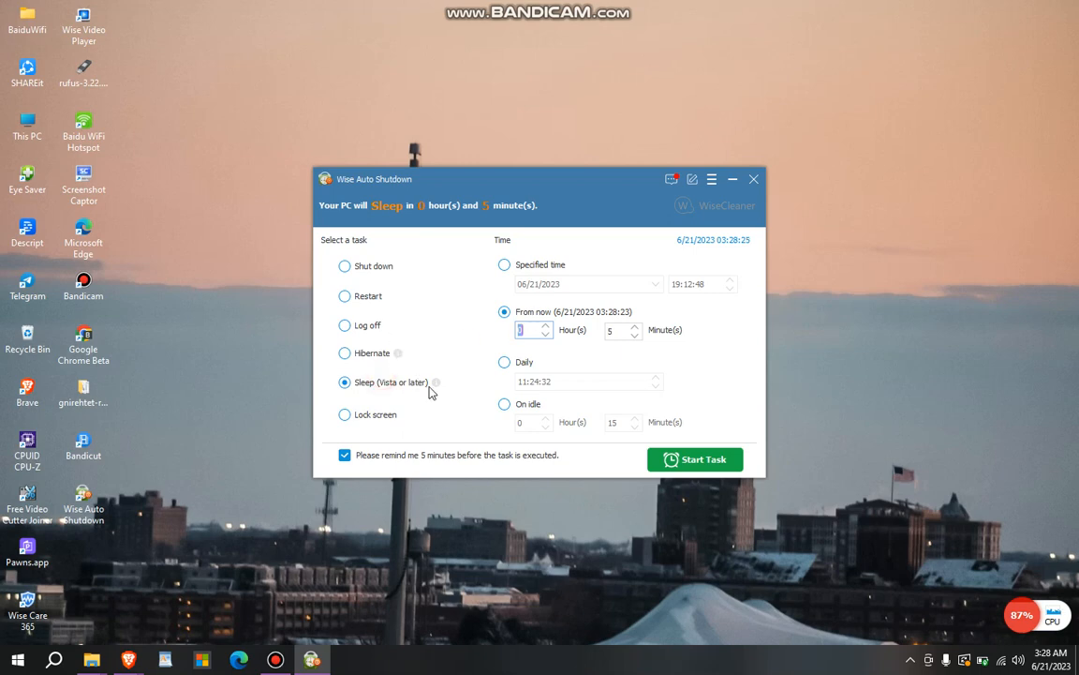
mouse_move(381, 415)
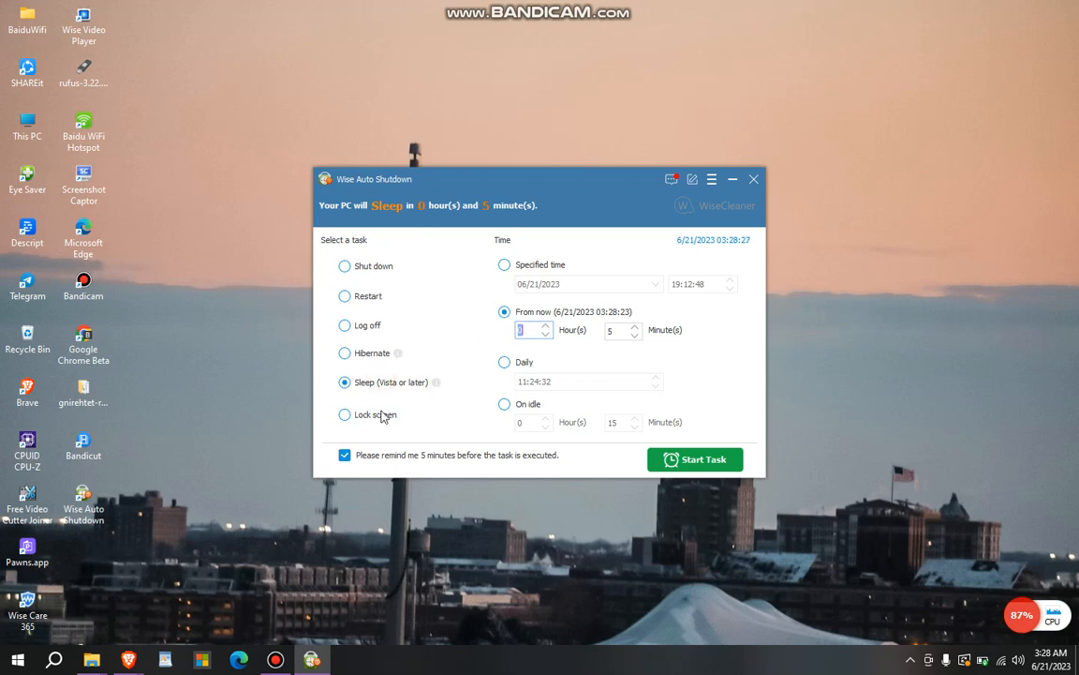
left_click(345, 352)
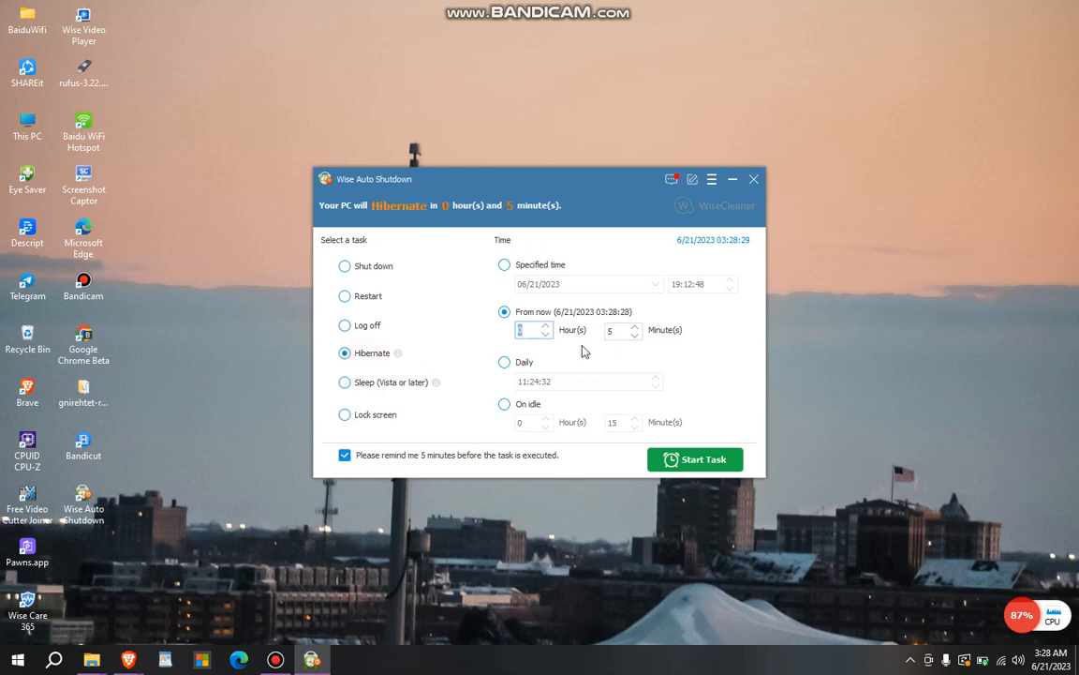
mouse_move(573, 274)
type("20")
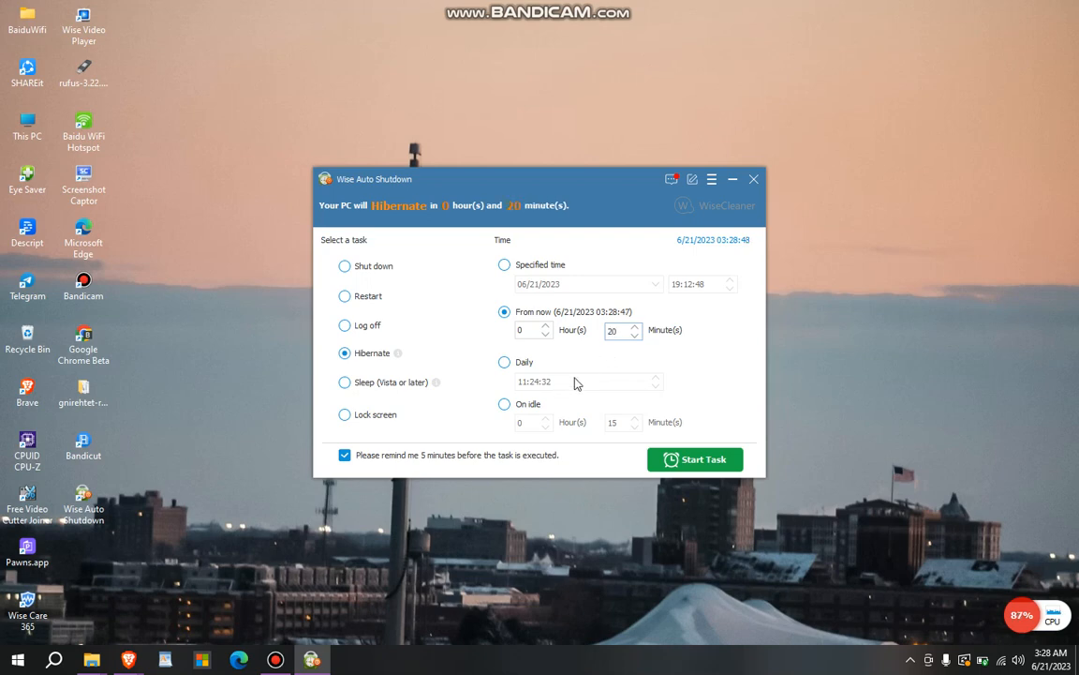
mouse_move(567, 380)
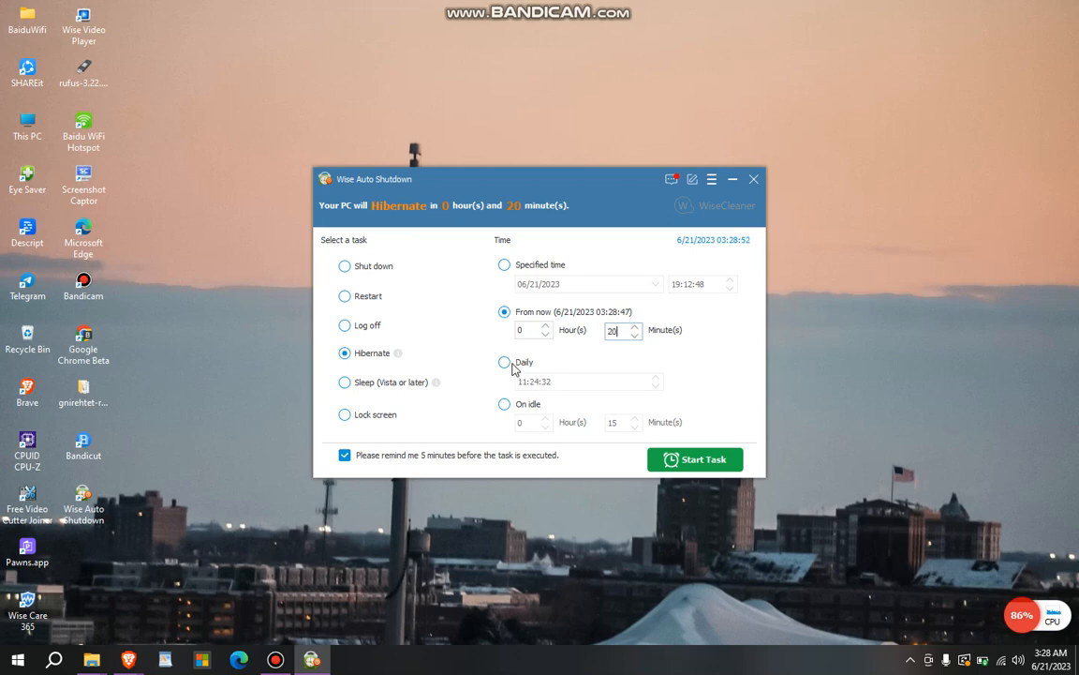
left_click(504, 362)
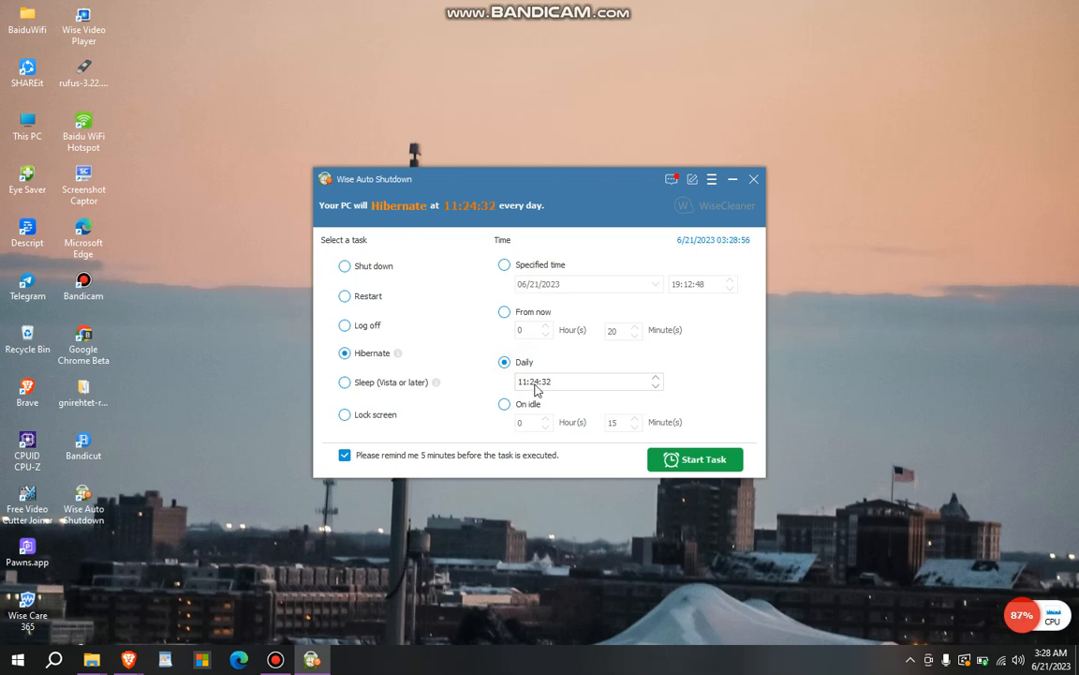
left_click(504, 404)
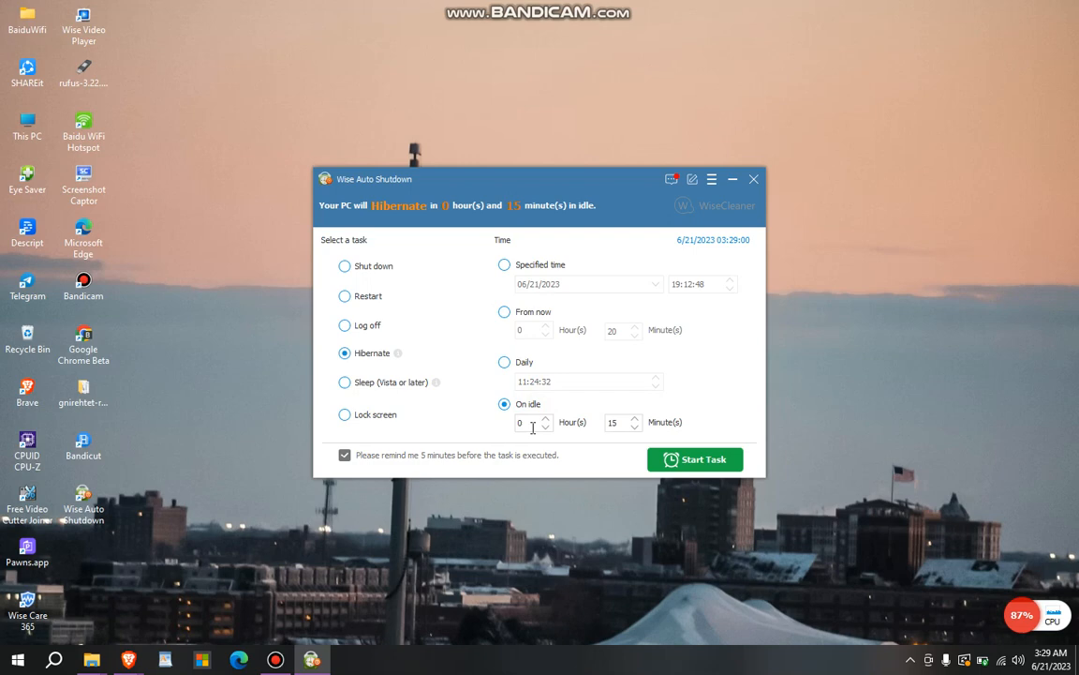
mouse_move(497, 302)
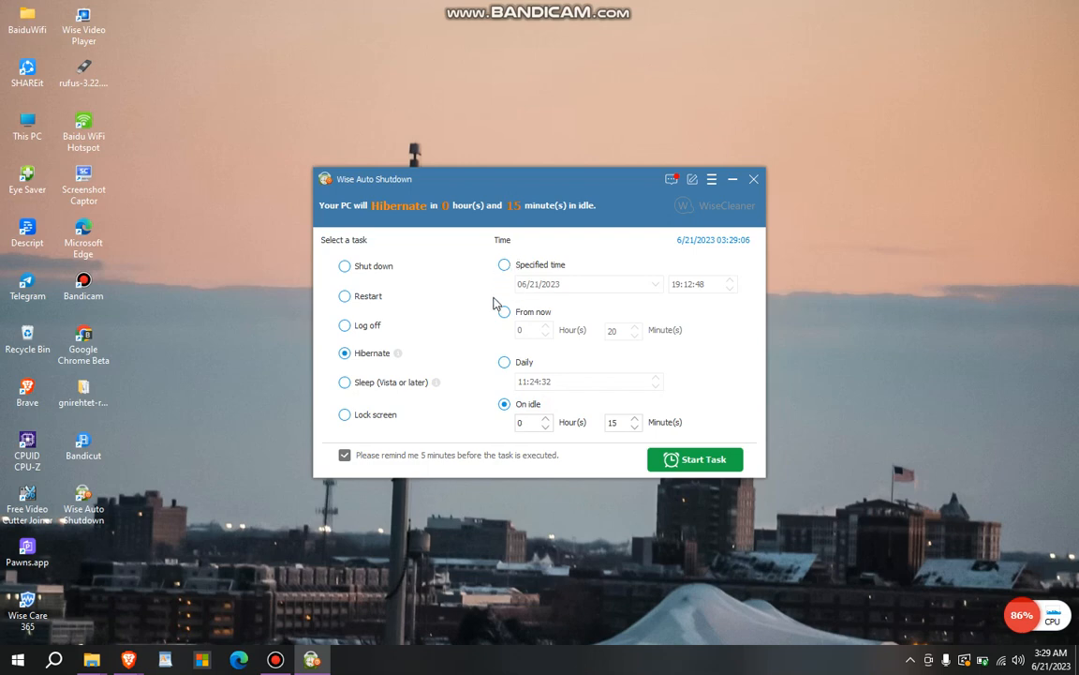
left_click(504, 311)
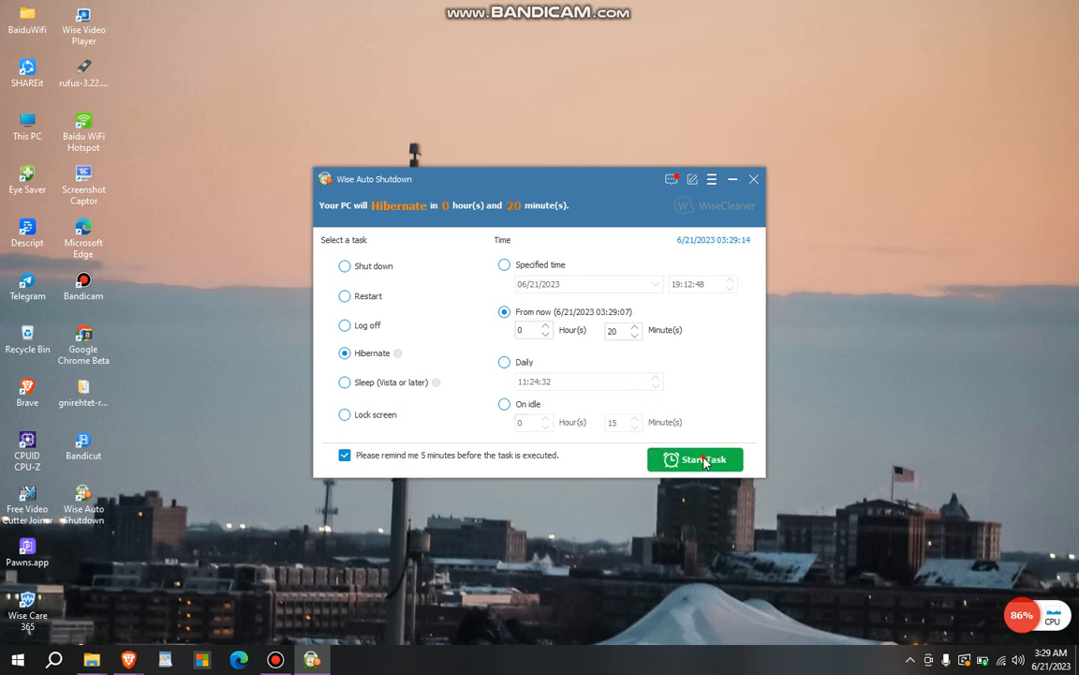
Step: Start the 20-minute Hibernate task, acknowledge the background notice, and restore the window from the tray
left_click(695, 459)
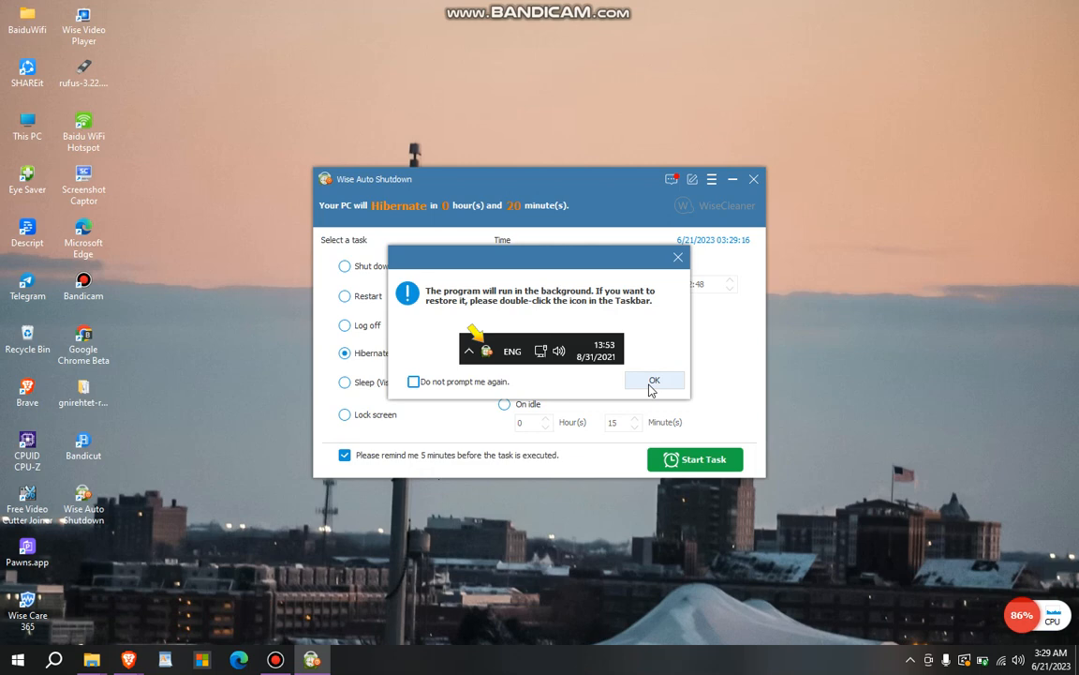
left_click(655, 380)
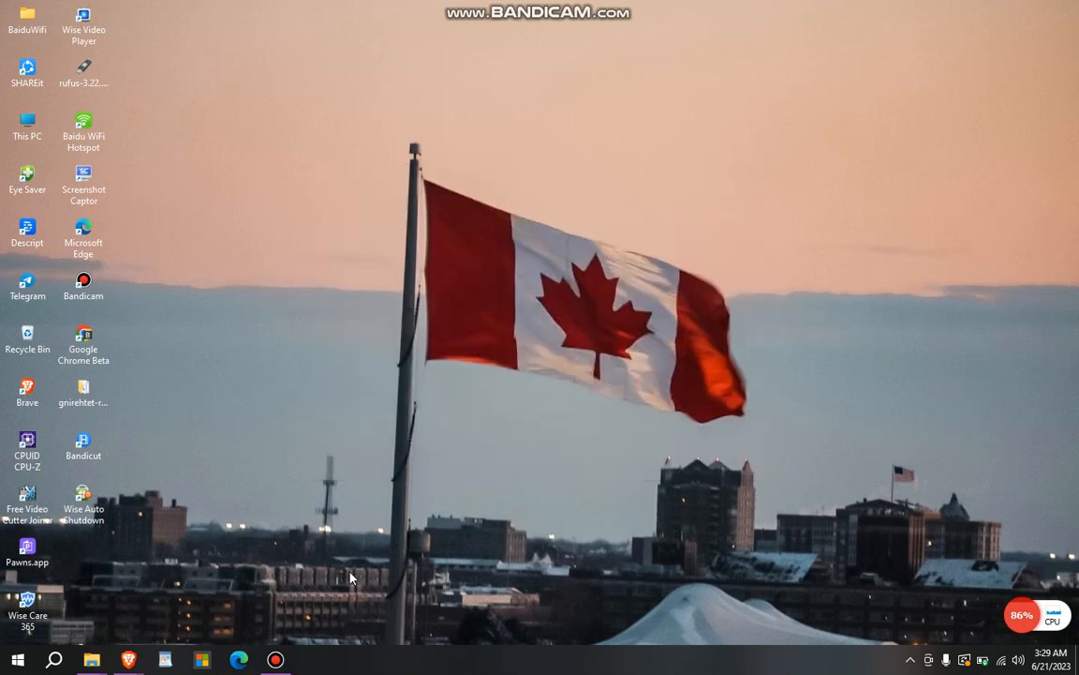
mouse_move(354, 577)
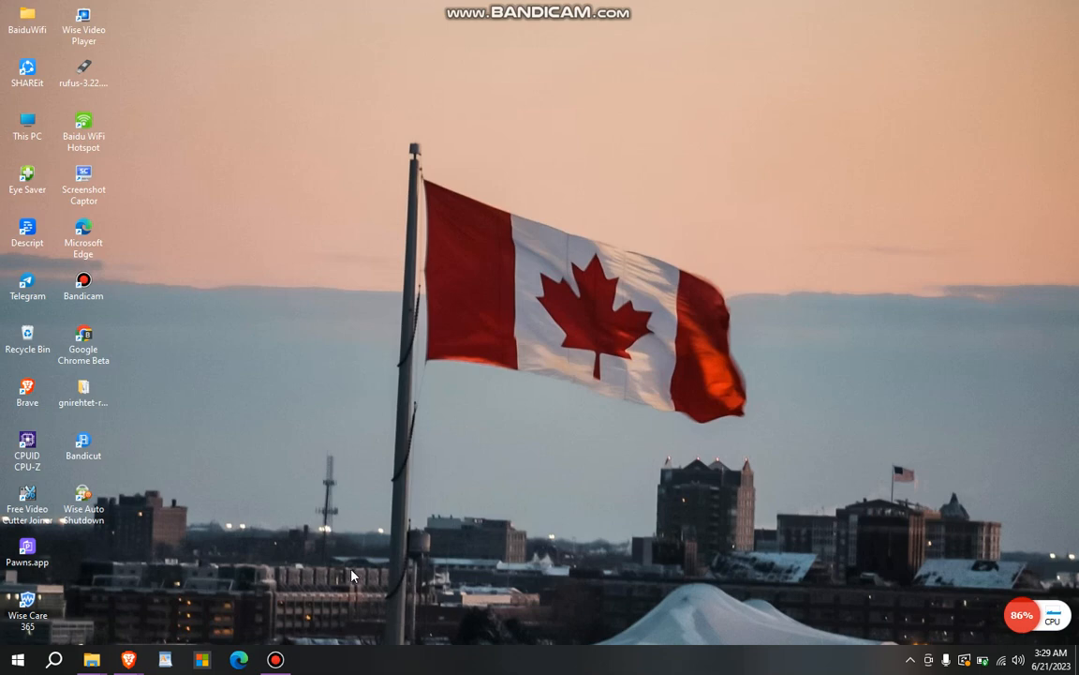
left_click(910, 660)
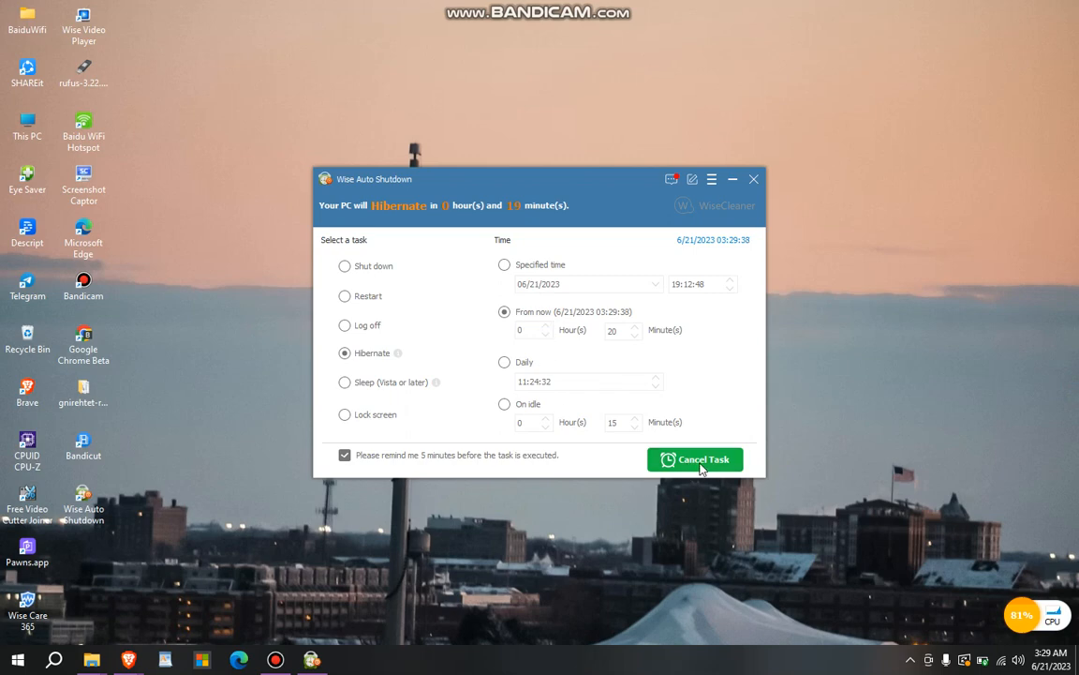
mouse_move(435, 459)
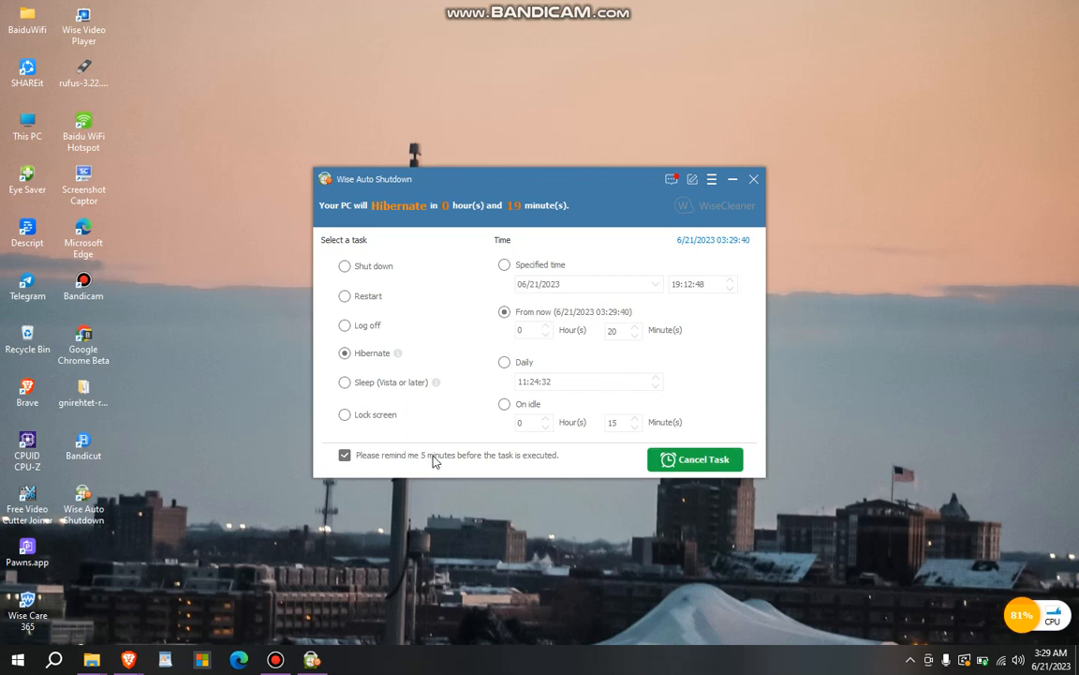
mouse_move(537, 465)
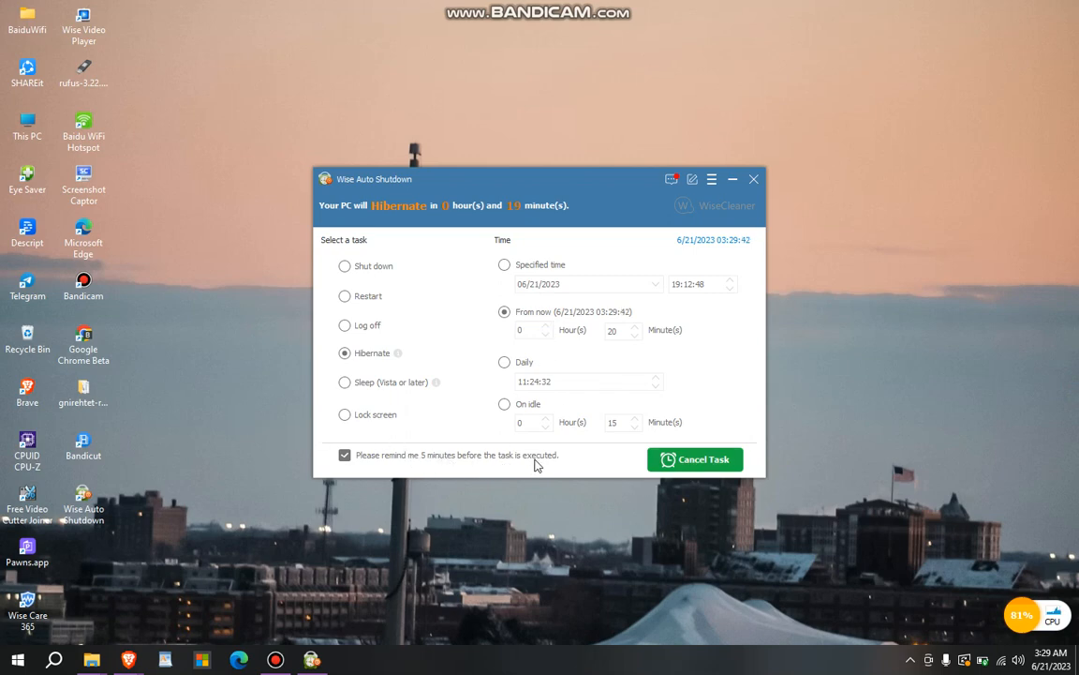
mouse_move(456, 353)
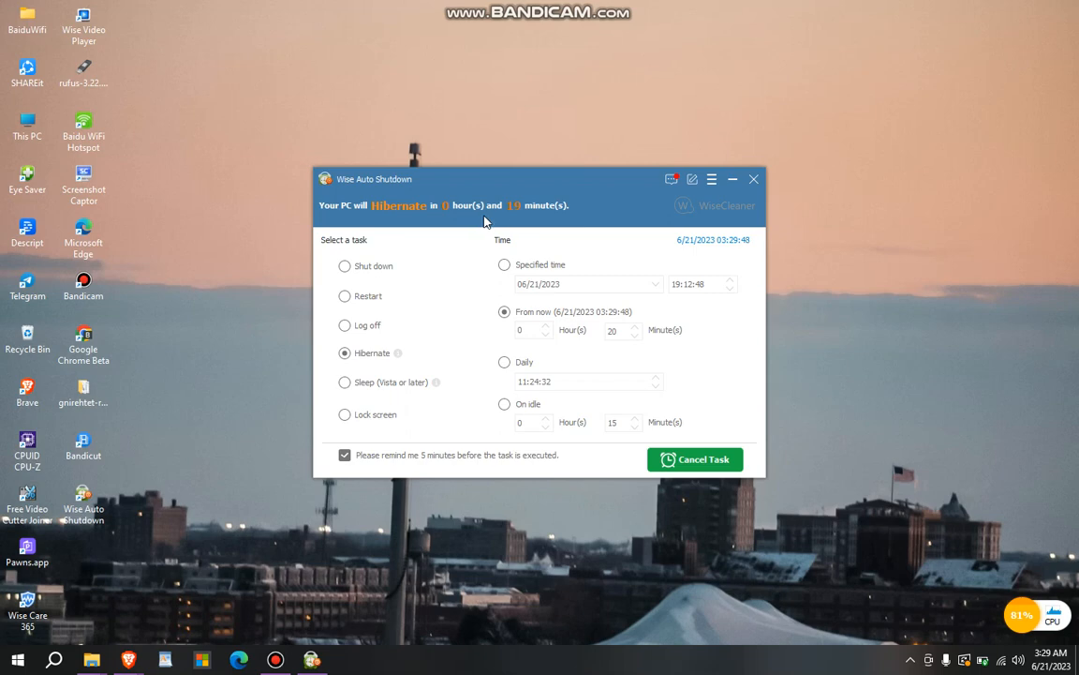
mouse_move(532, 212)
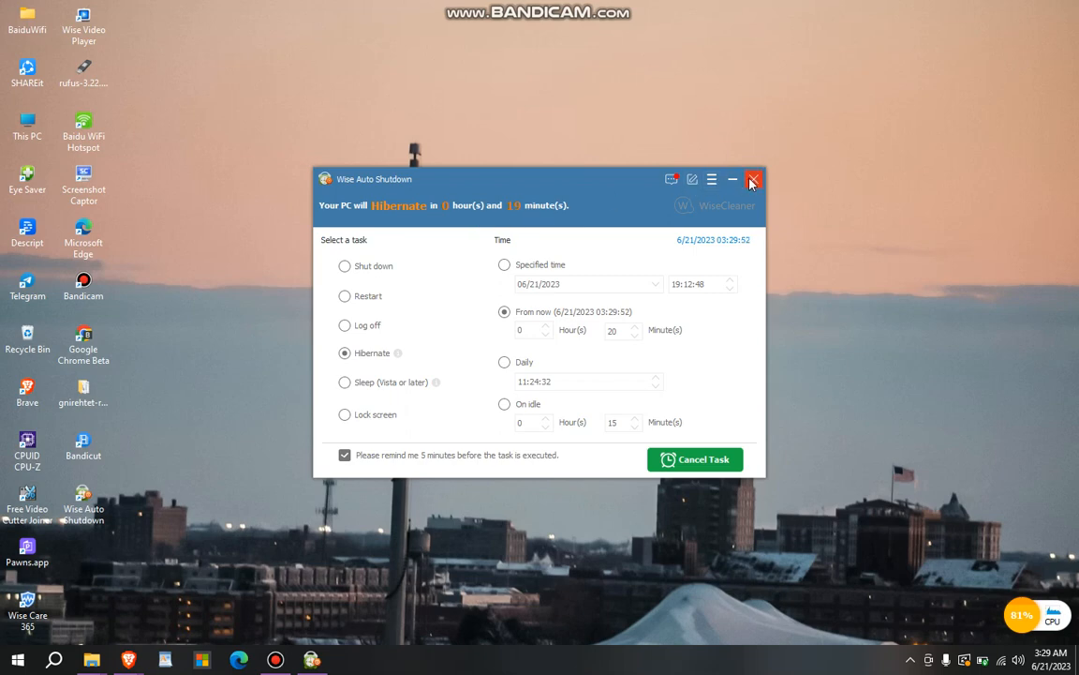
Step: Close the Wise Auto Shutdown window while the Hibernate countdown keeps running
left_click(753, 179)
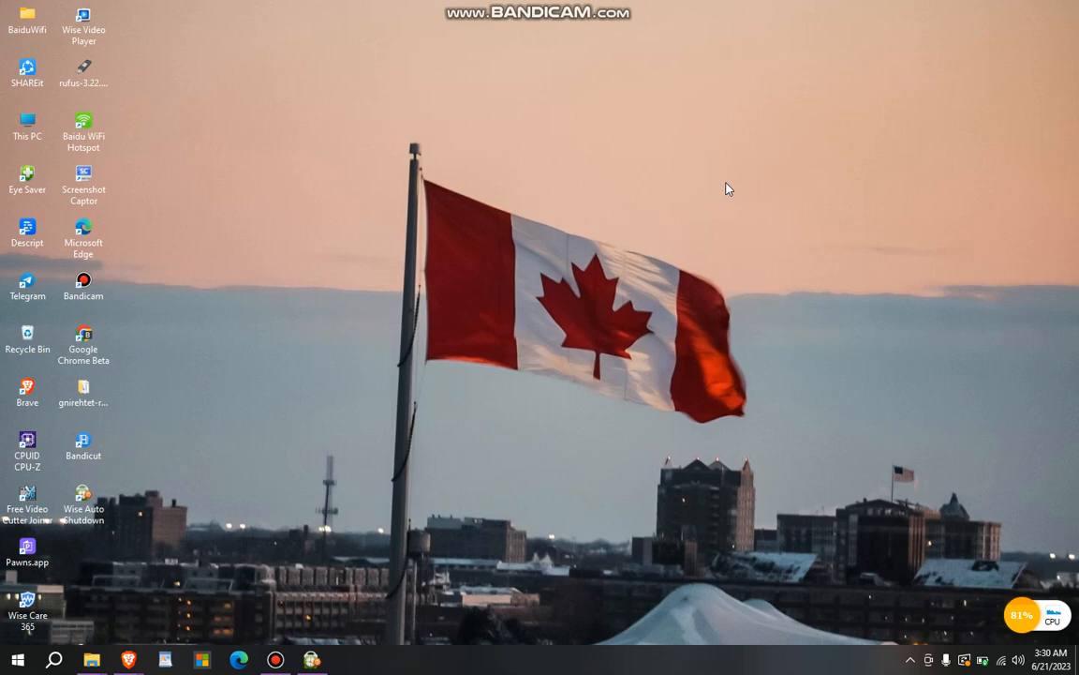
mouse_move(704, 233)
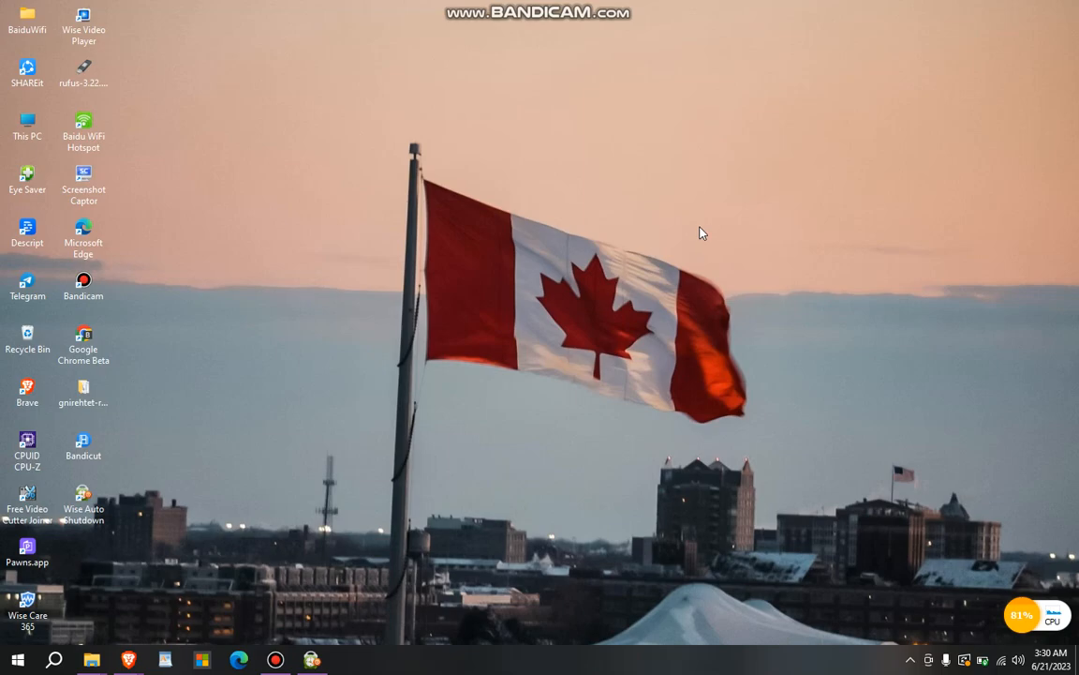